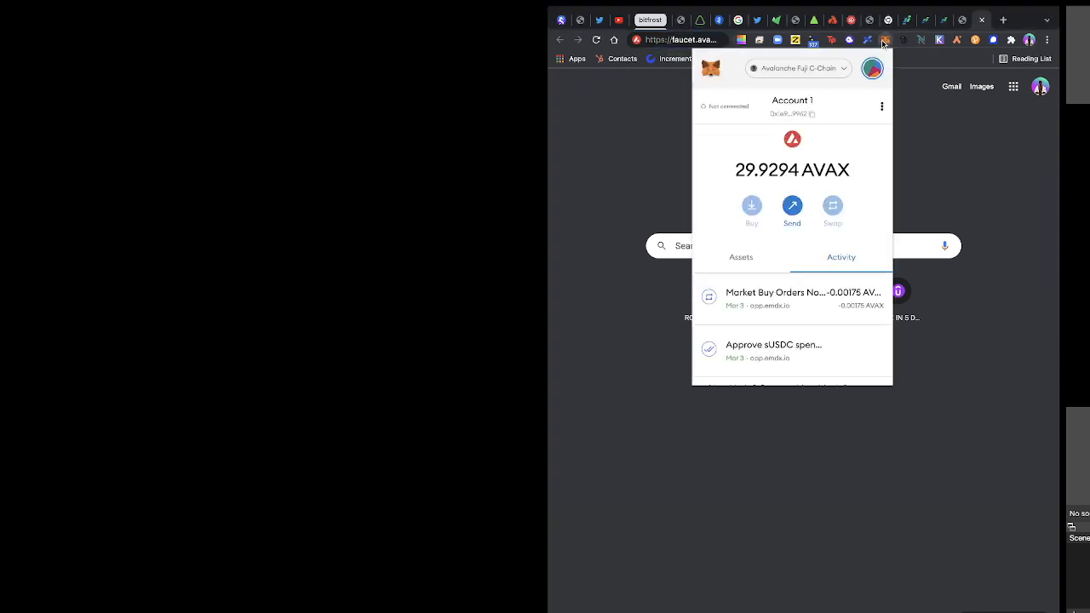
mouse_move(807, 72)
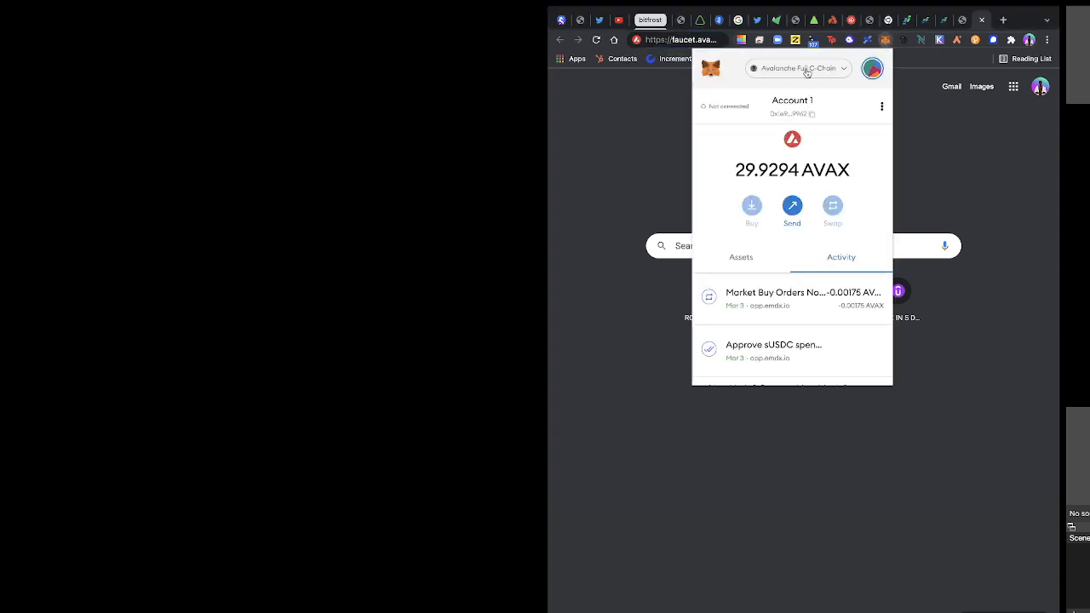
mouse_move(872, 68)
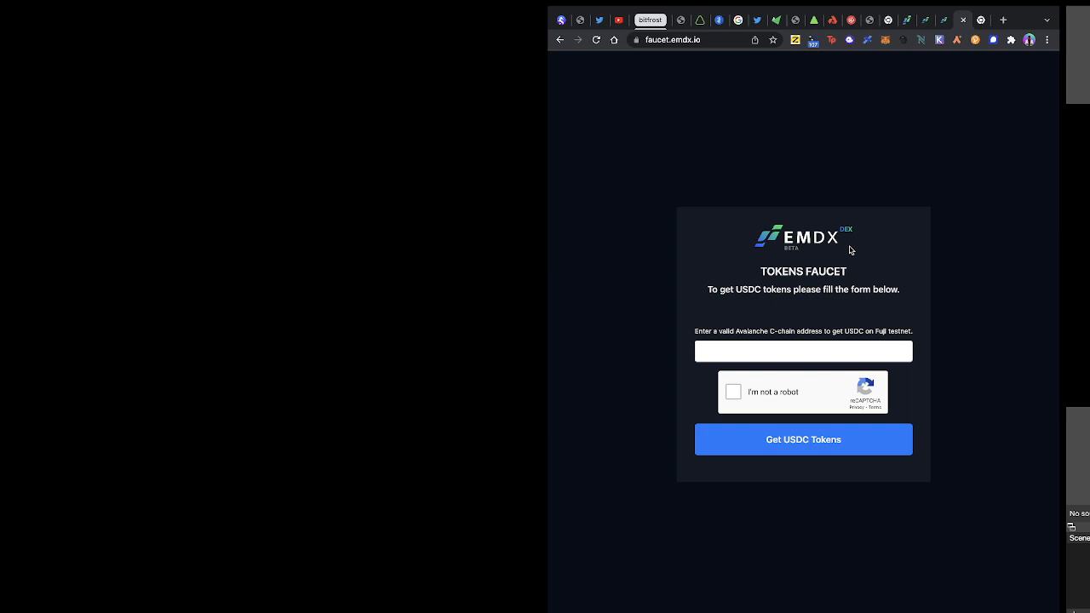
mouse_move(774, 257)
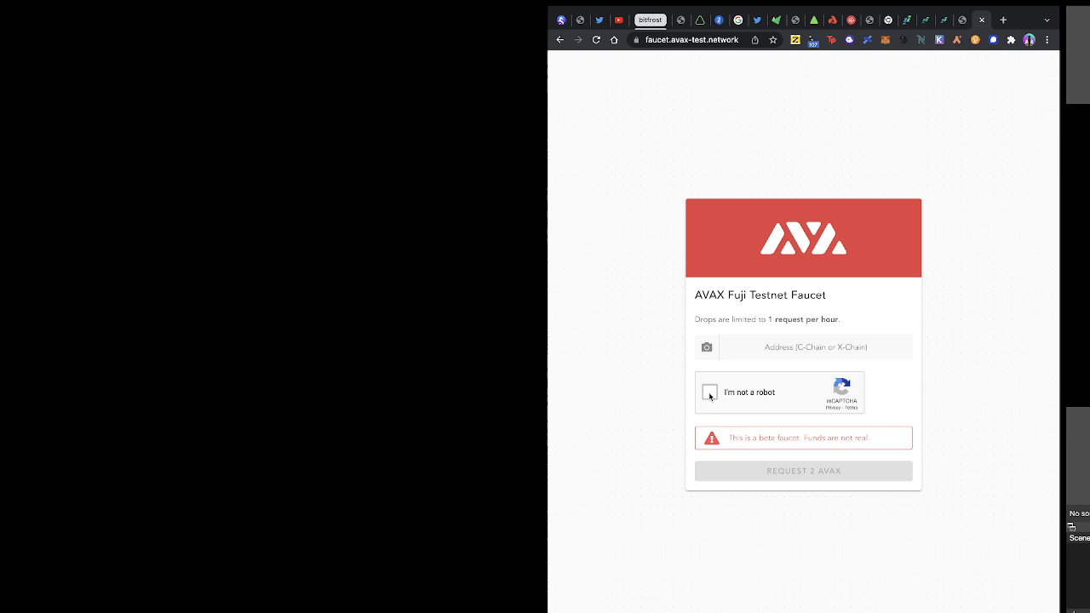
Step: Start the reCAPTCHA robot verification on the AVAX Fuji faucet, then head to the EMDX docs
left_click(708, 392)
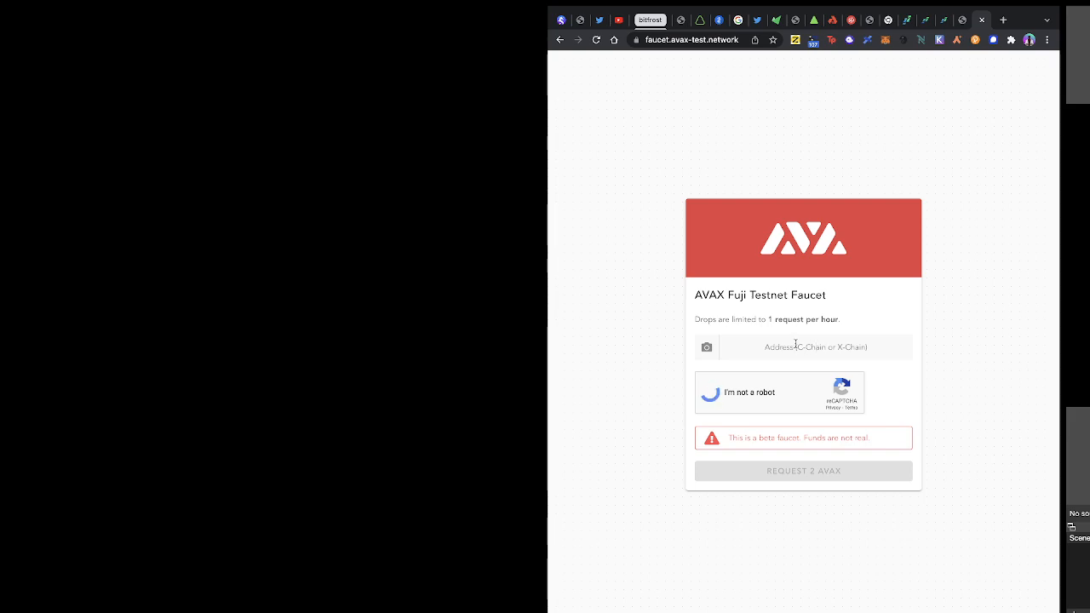
left_click(883, 41)
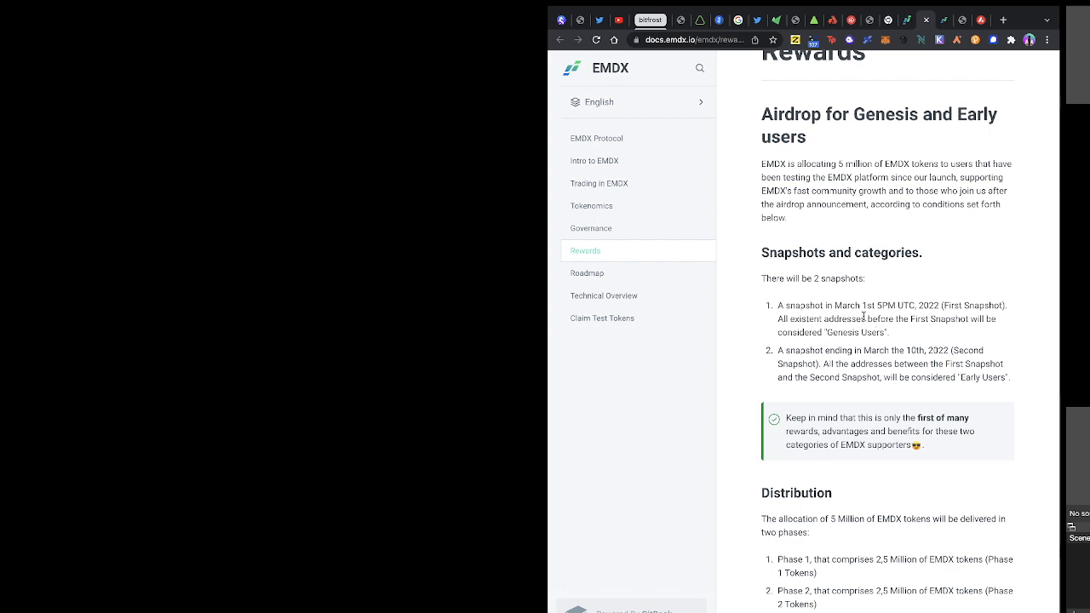
mouse_move(872, 321)
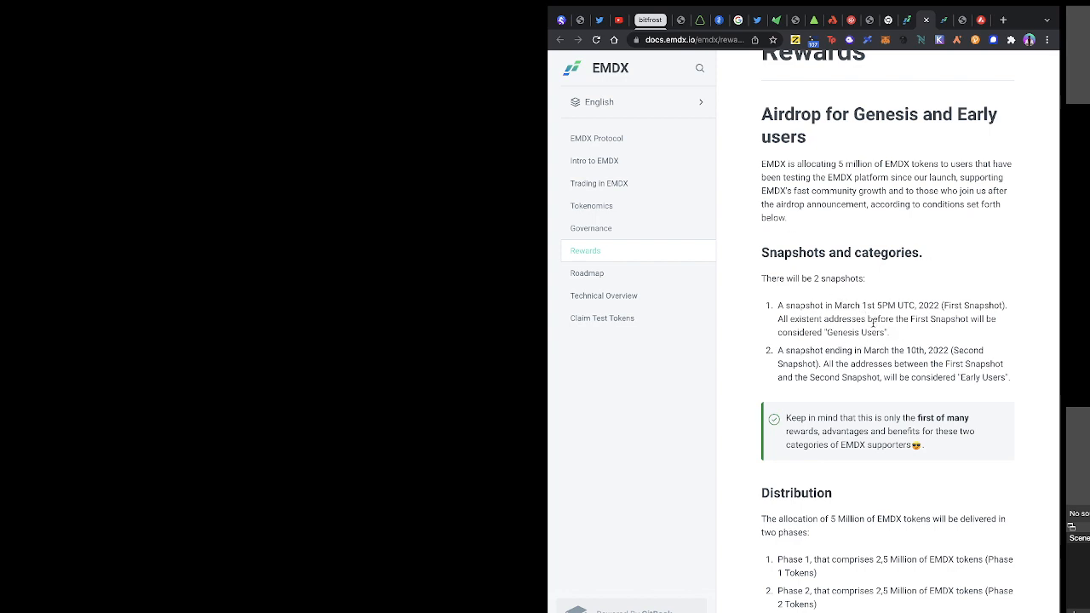
mouse_move(865, 347)
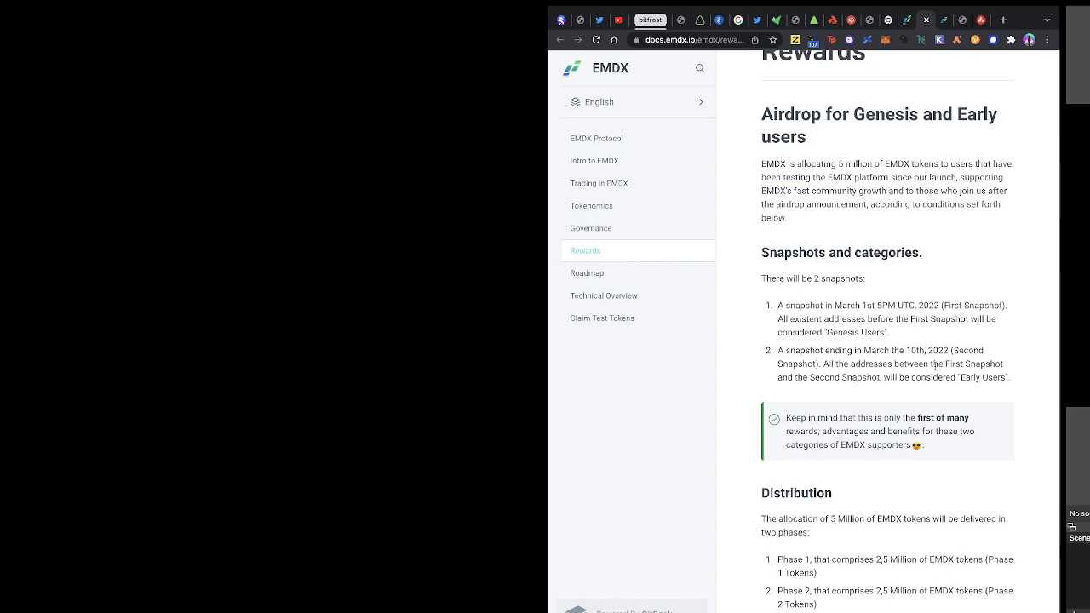
Step: Scroll the Rewards page down to the airdrop snapshots and Distribution section
scroll("down", 3)
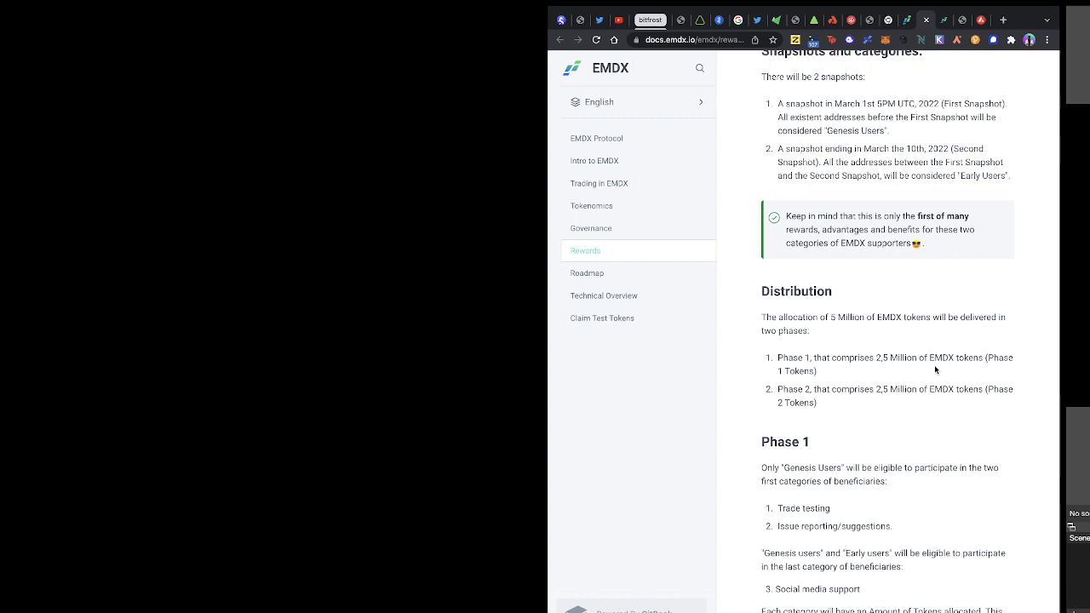
mouse_move(861, 133)
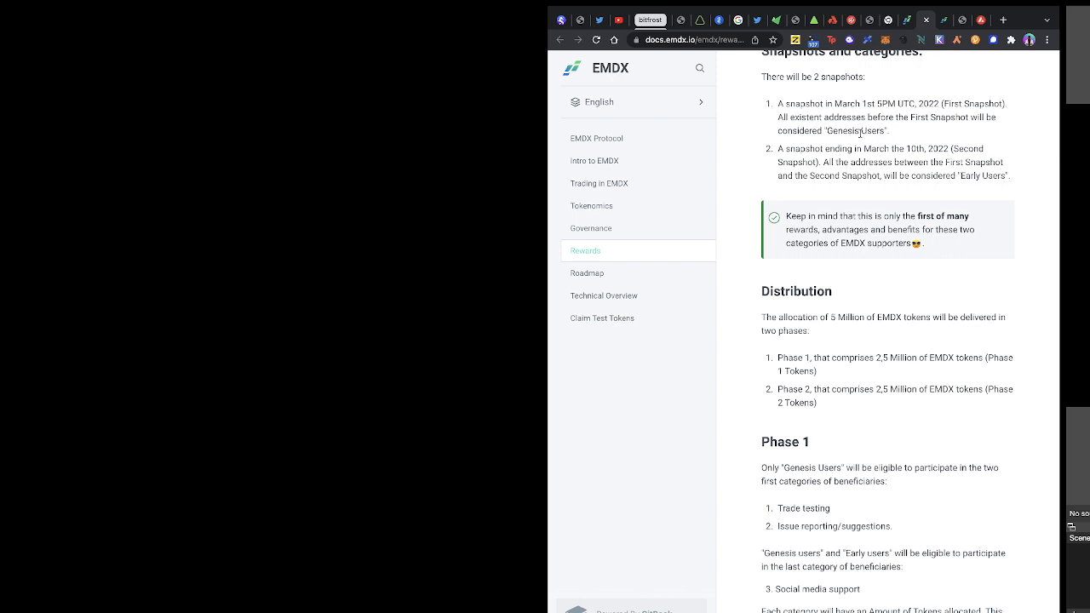
mouse_move(926, 160)
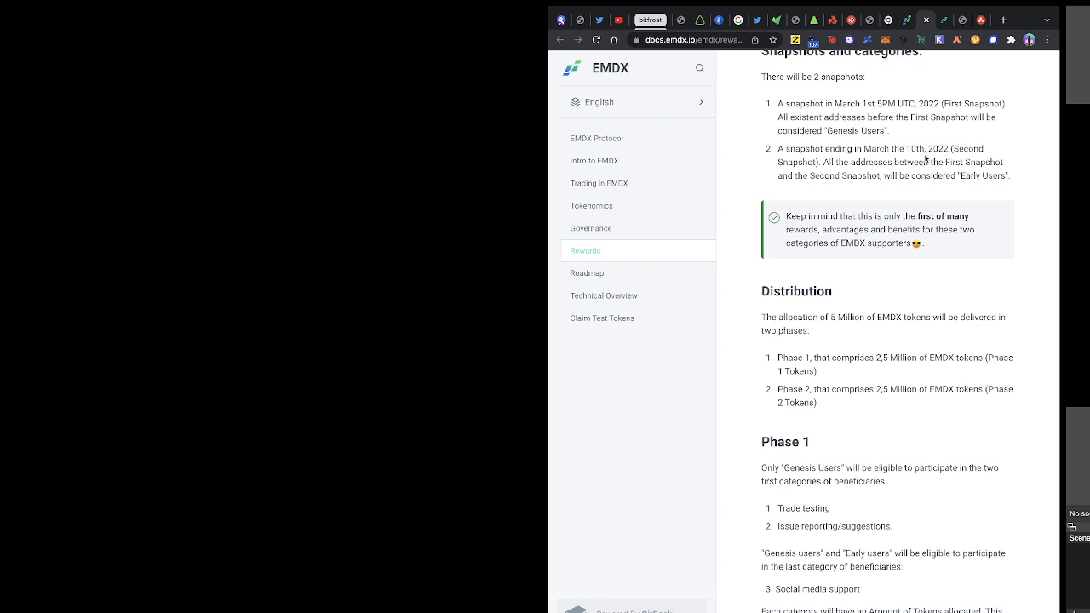
mouse_move(991, 174)
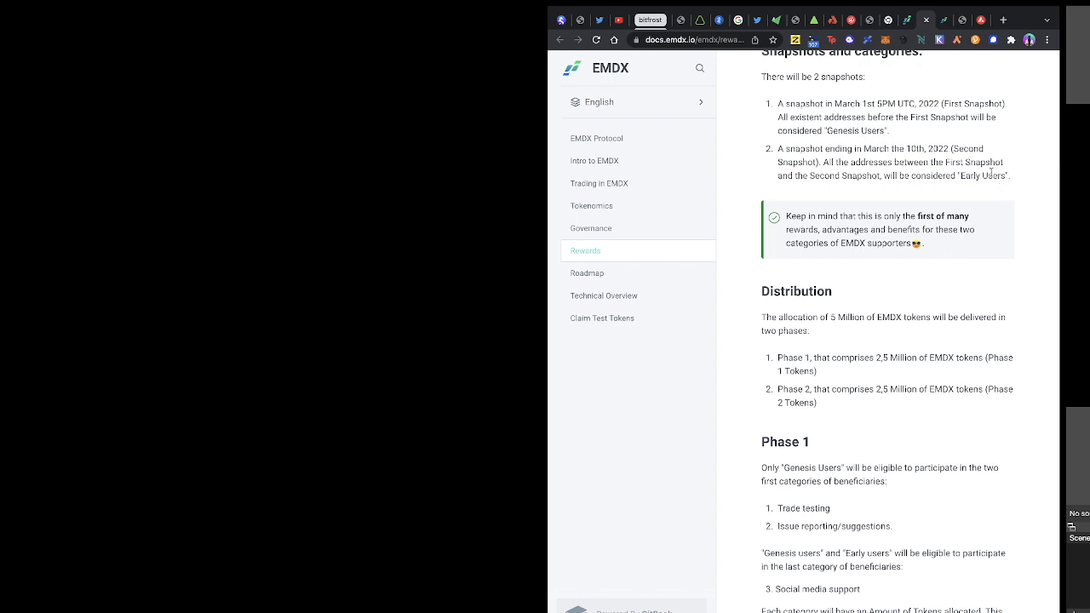
mouse_move(899, 119)
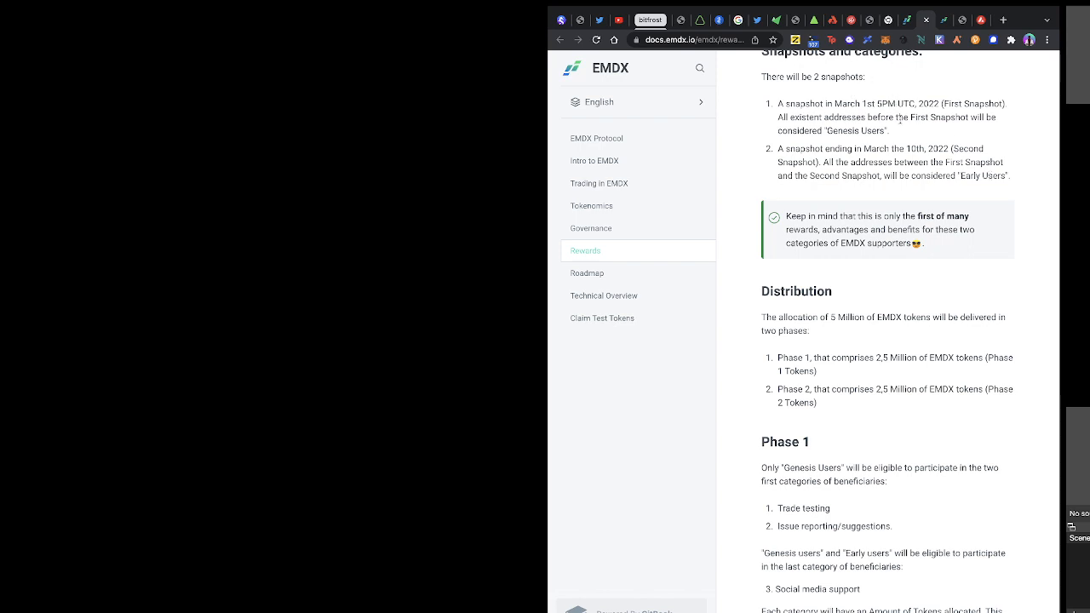
mouse_move(899, 143)
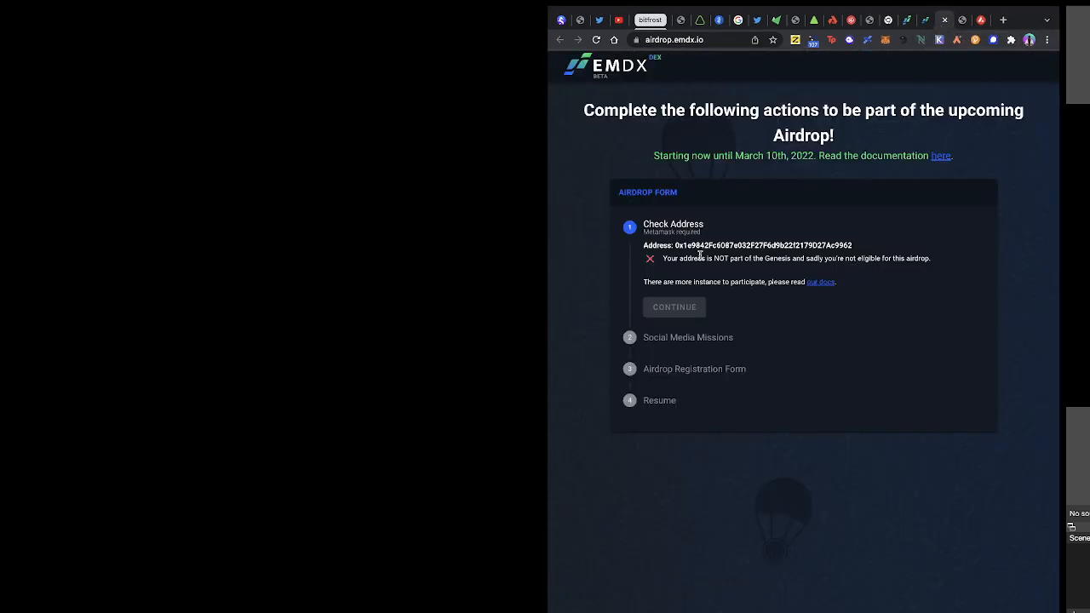
mouse_move(810, 269)
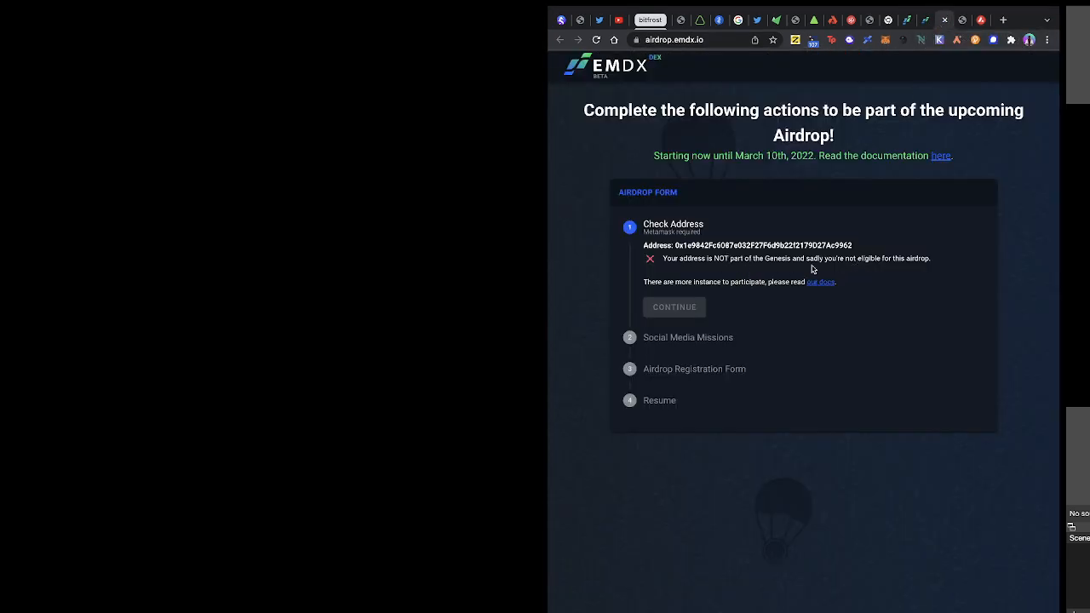
Step: Return from the ineligible airdrop result to the Rewards documentation
left_click(821, 283)
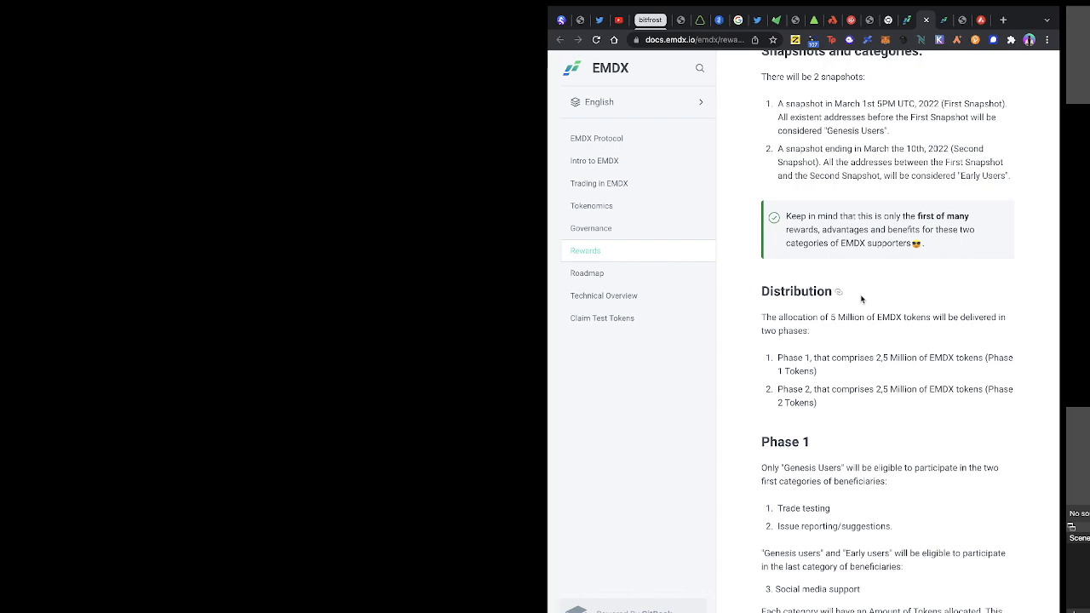
Step: Scroll past Phase 1 and Governance actions down to the reward registration process steps
scroll("down", 3)
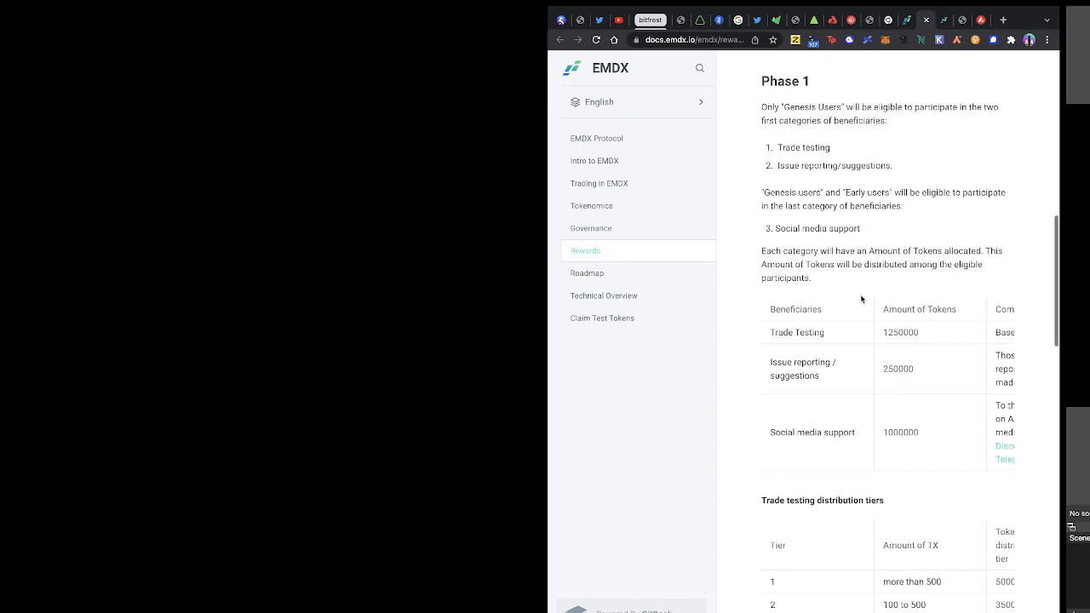
scroll("down", 3)
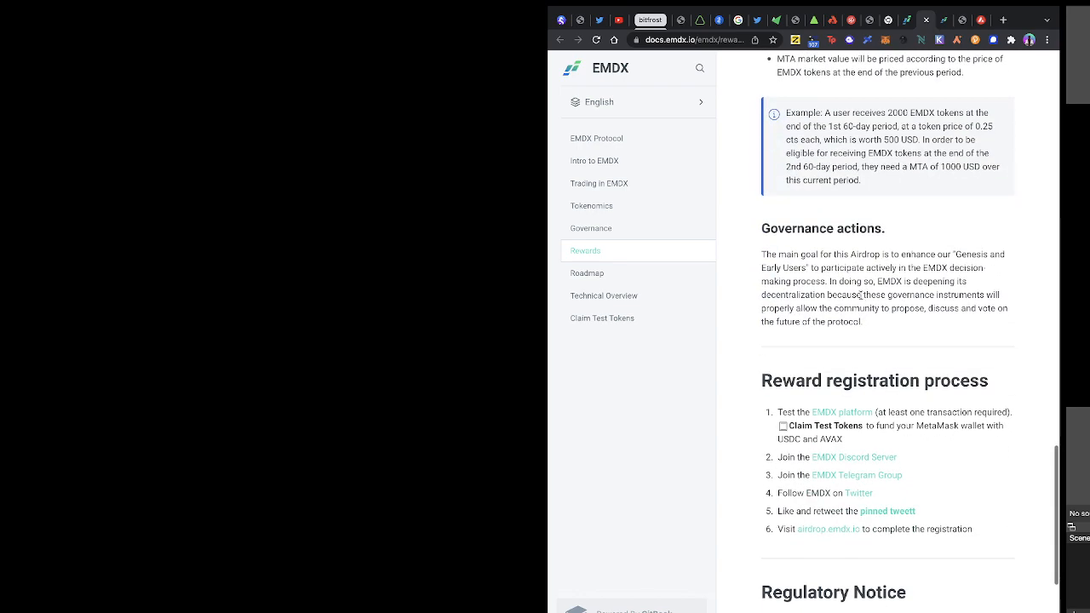
scroll("down", 3)
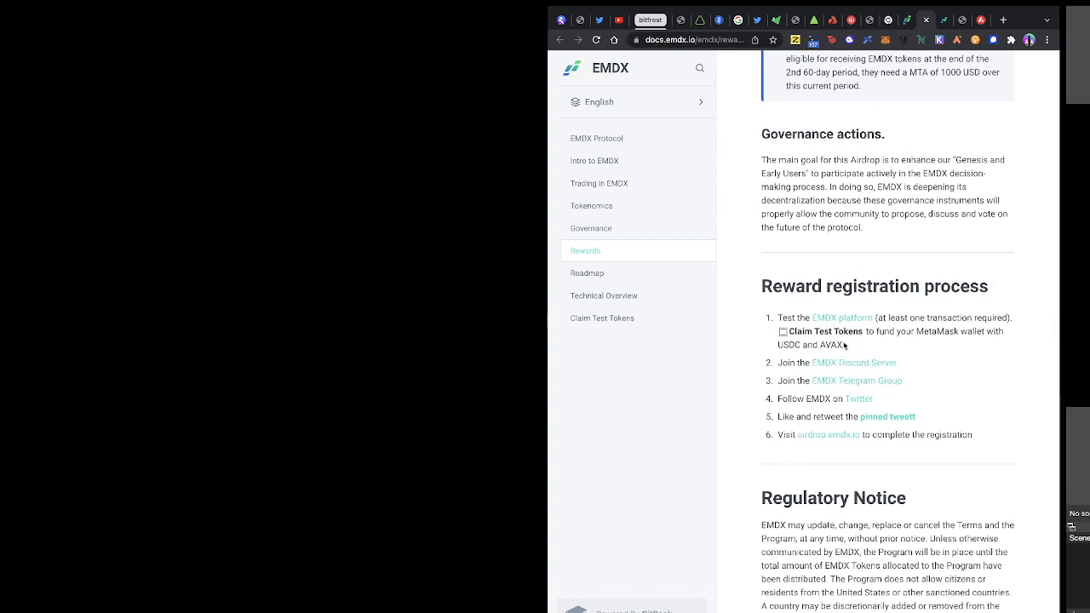
mouse_move(810, 400)
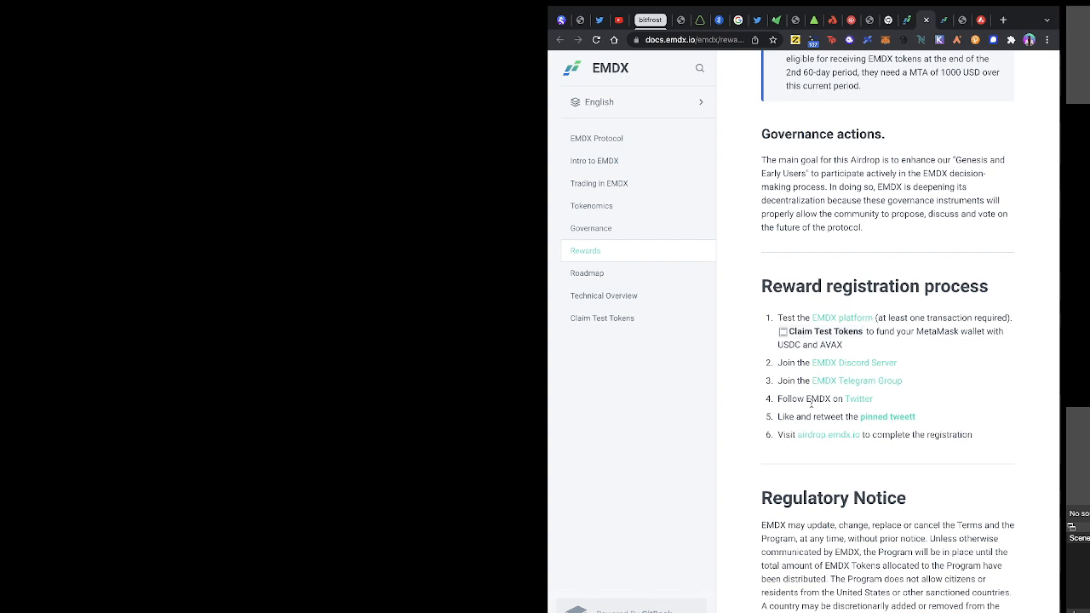
mouse_move(827, 434)
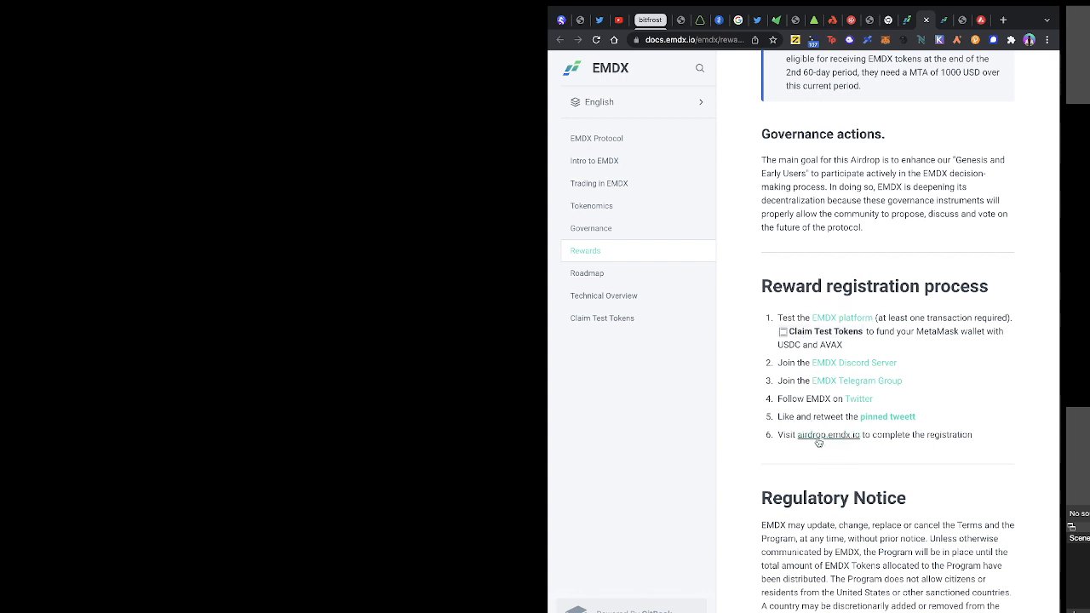
mouse_move(820, 453)
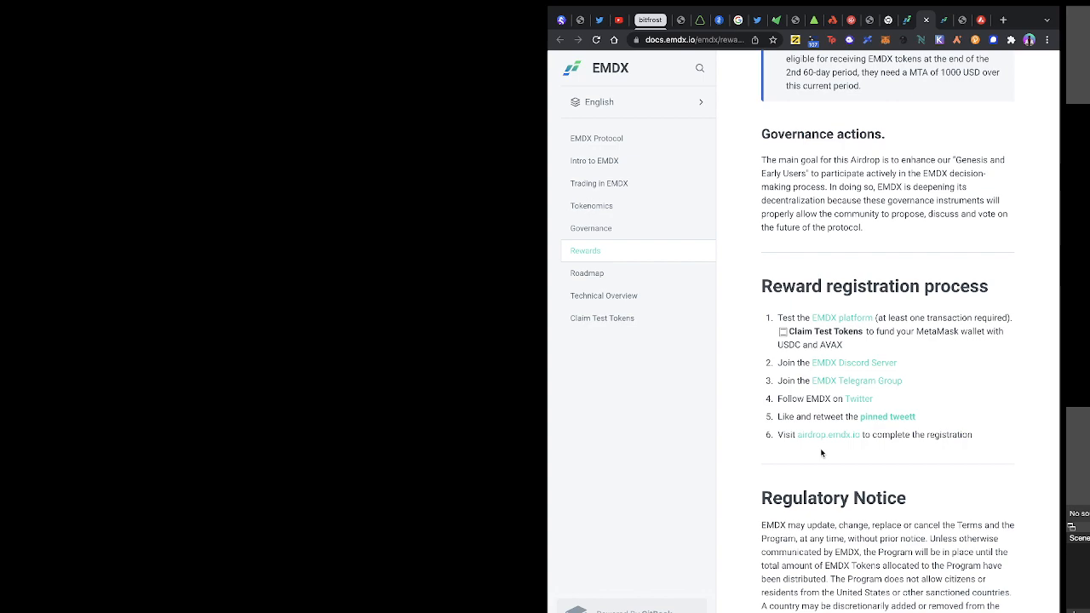
scroll("down", 3)
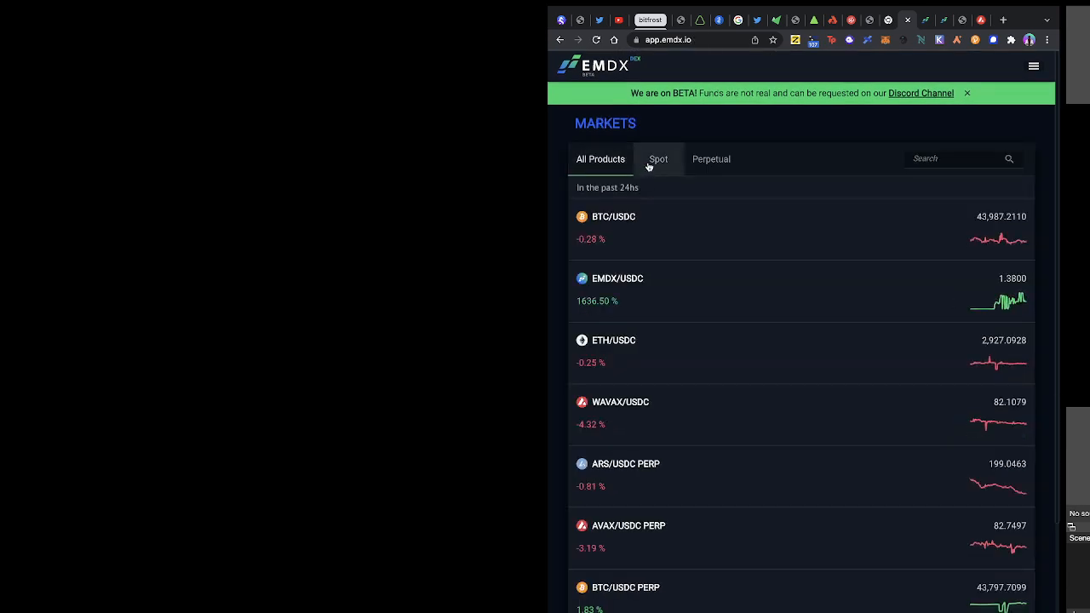
Step: Switch the Markets list tab and enter the AVAX/USDC PERP market
left_click(712, 160)
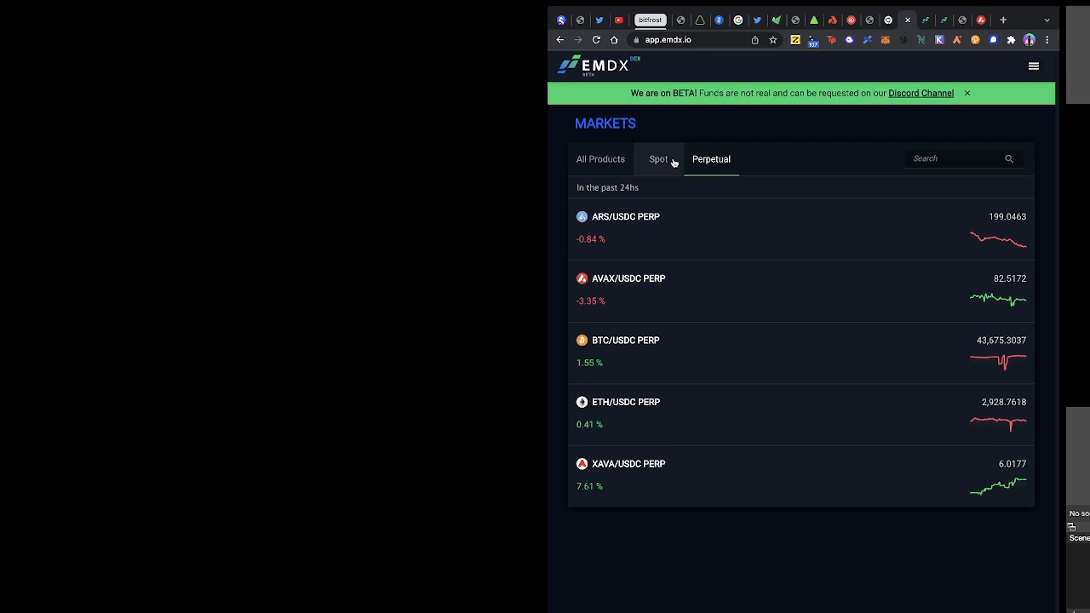
left_click(627, 279)
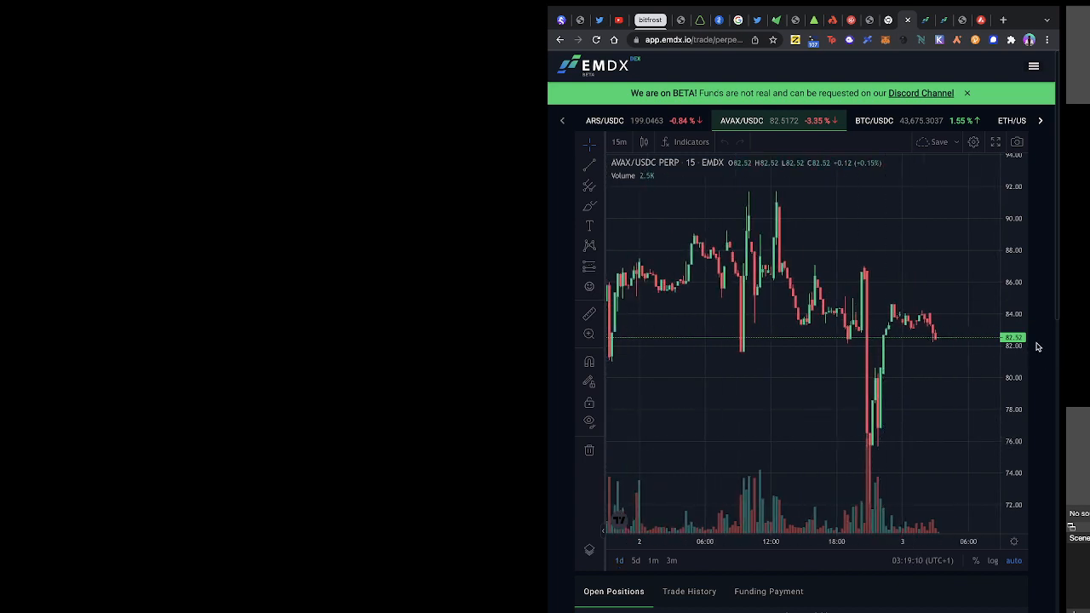
Step: Place a long order of 1 AVAX with 32 USDC collateral at 3x leverage and submit Open Position
scroll("down", 3)
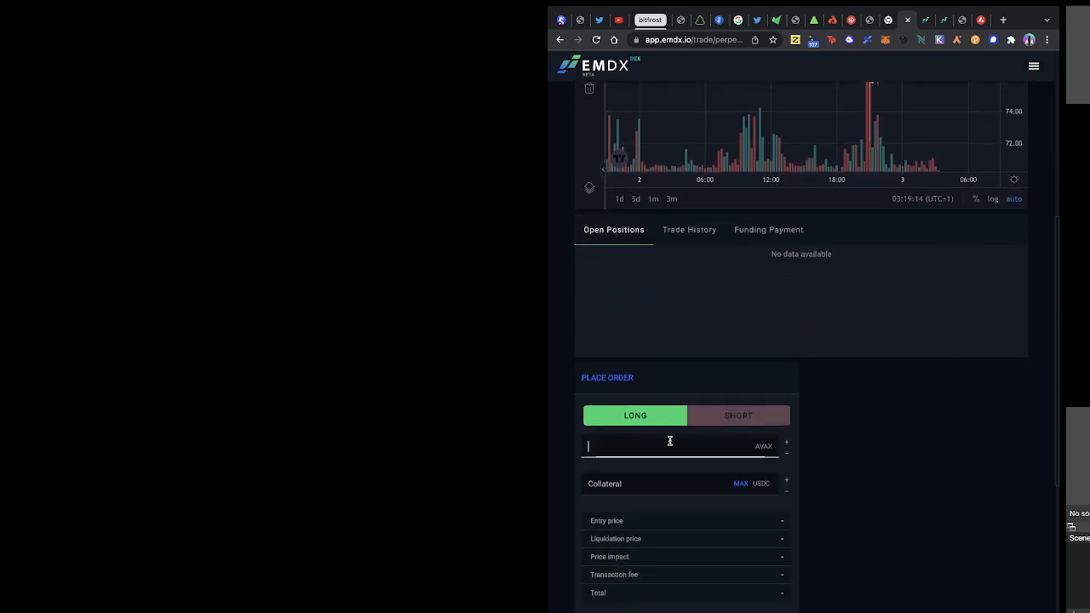
type("1")
left_click(681, 483)
type("32")
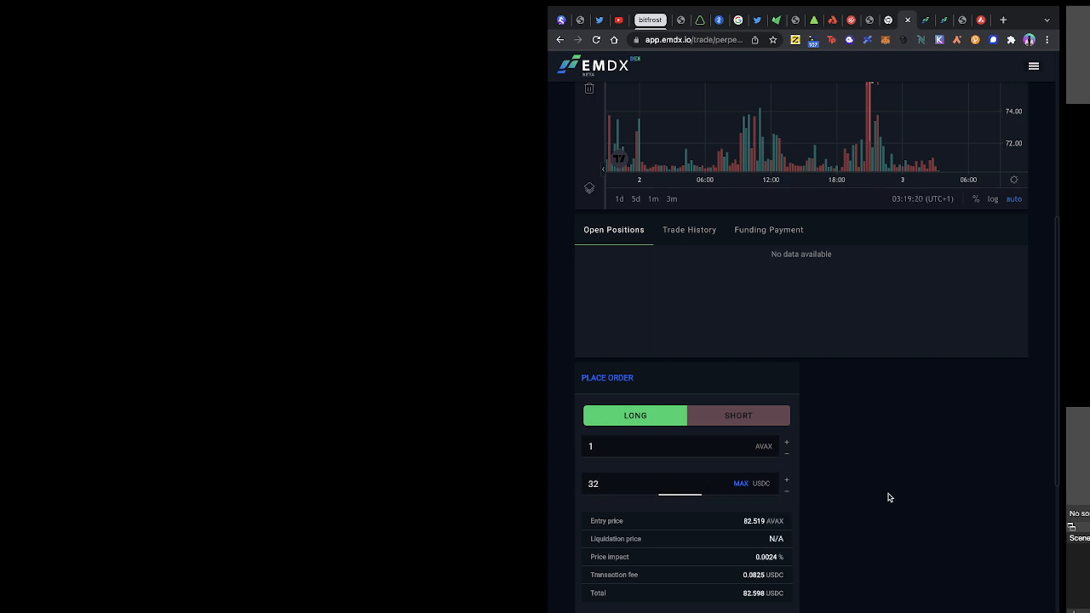
scroll("down", 3)
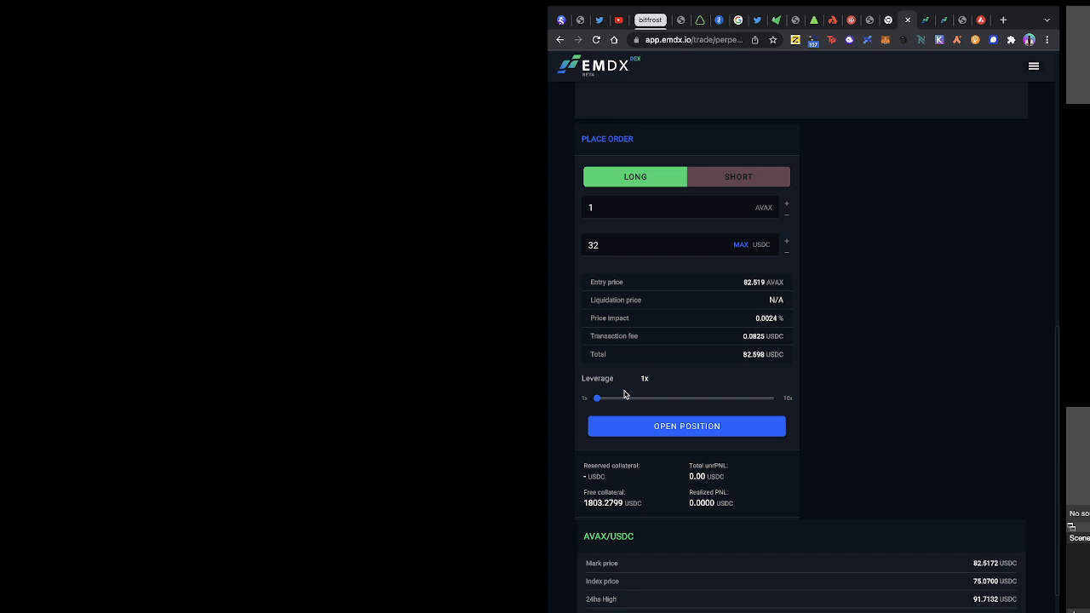
left_click_drag(596, 398, 633, 399)
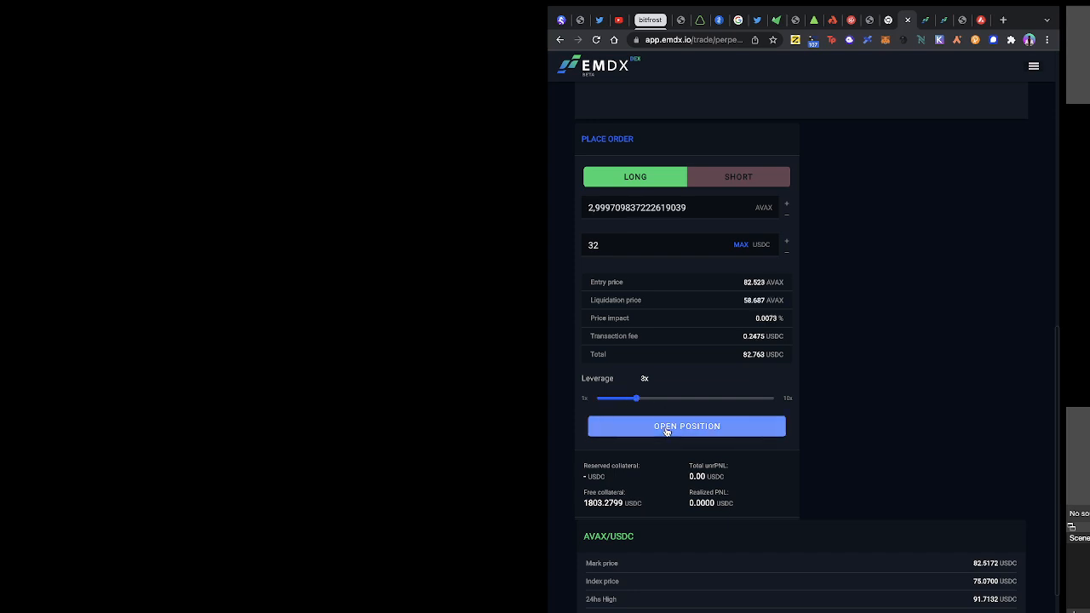
left_click(686, 425)
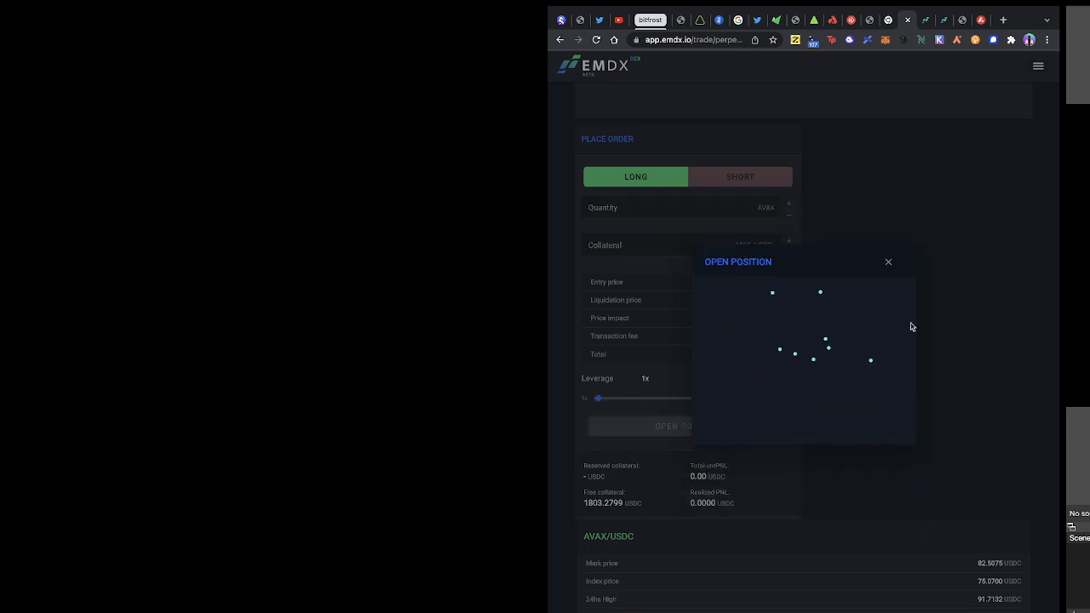
Step: Dismiss the Open Position dialog and view the position under Open Positions
left_click(889, 262)
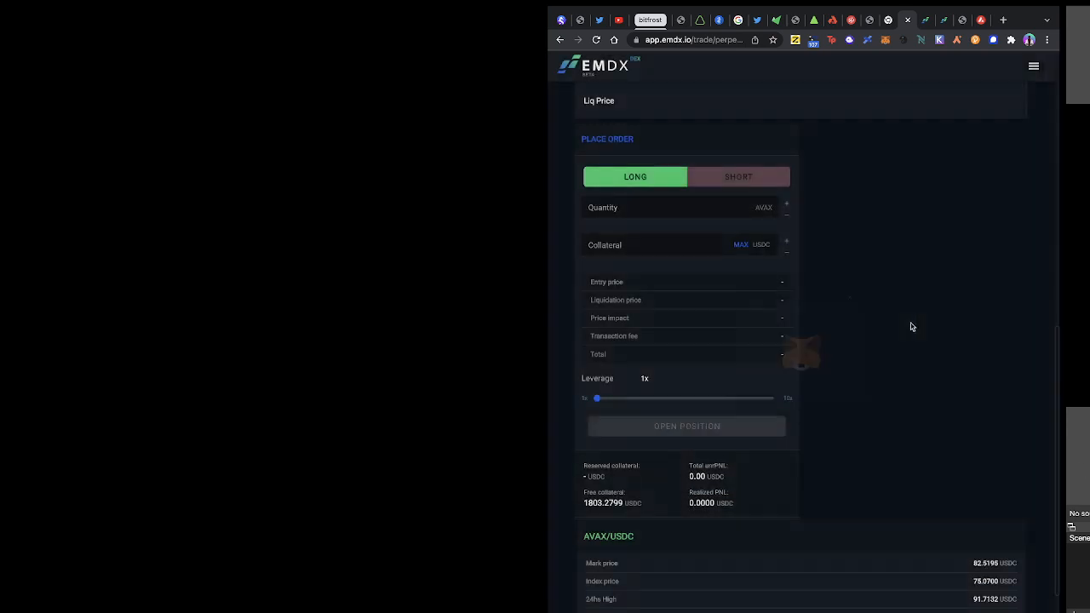
scroll("down", 3)
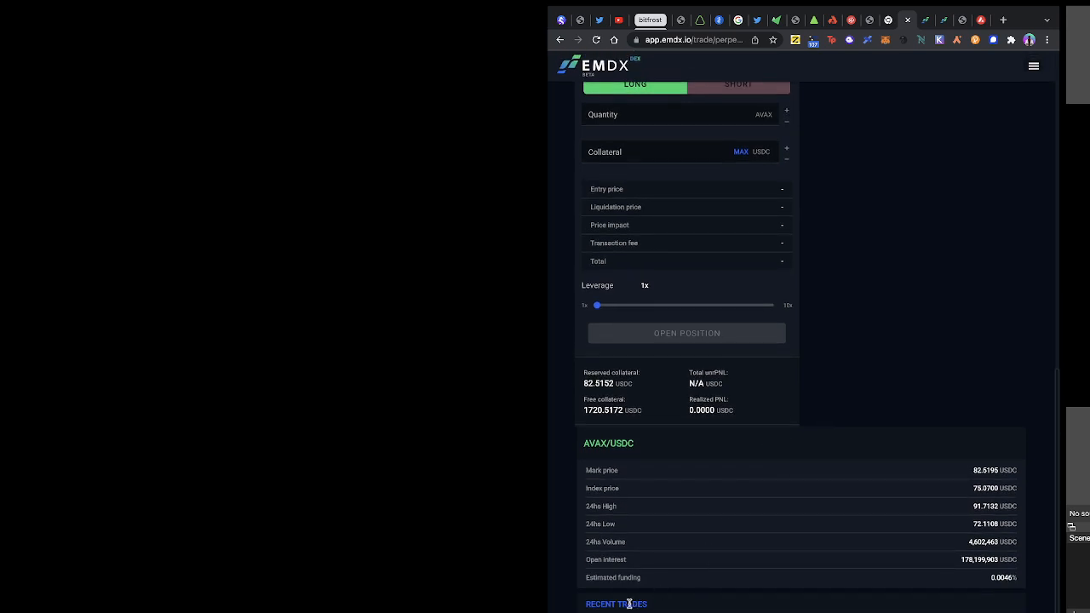
mouse_move(785, 450)
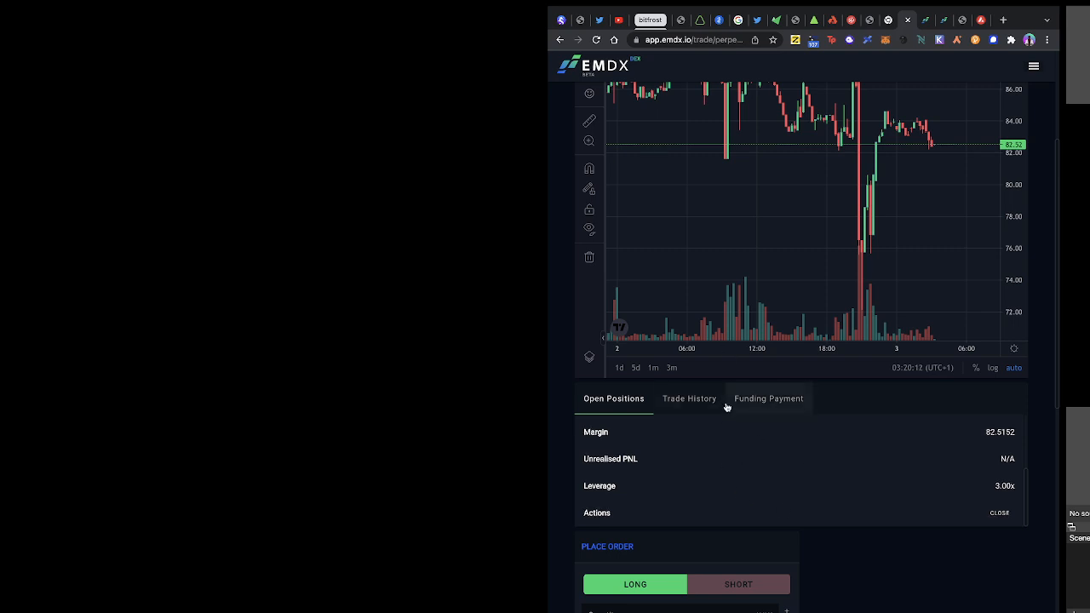
mouse_move(998, 513)
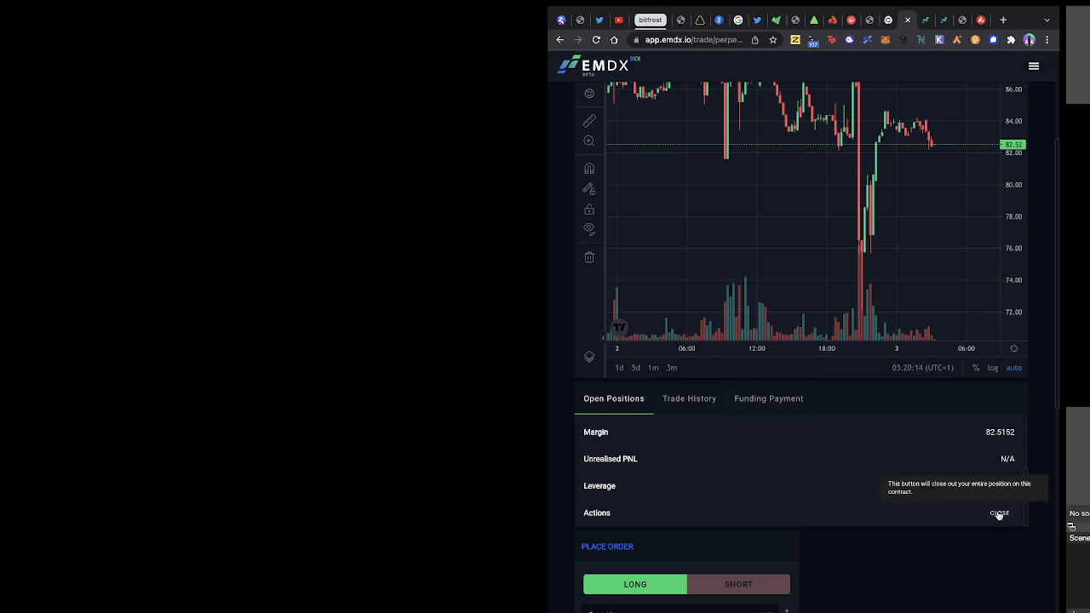
mouse_move(759, 391)
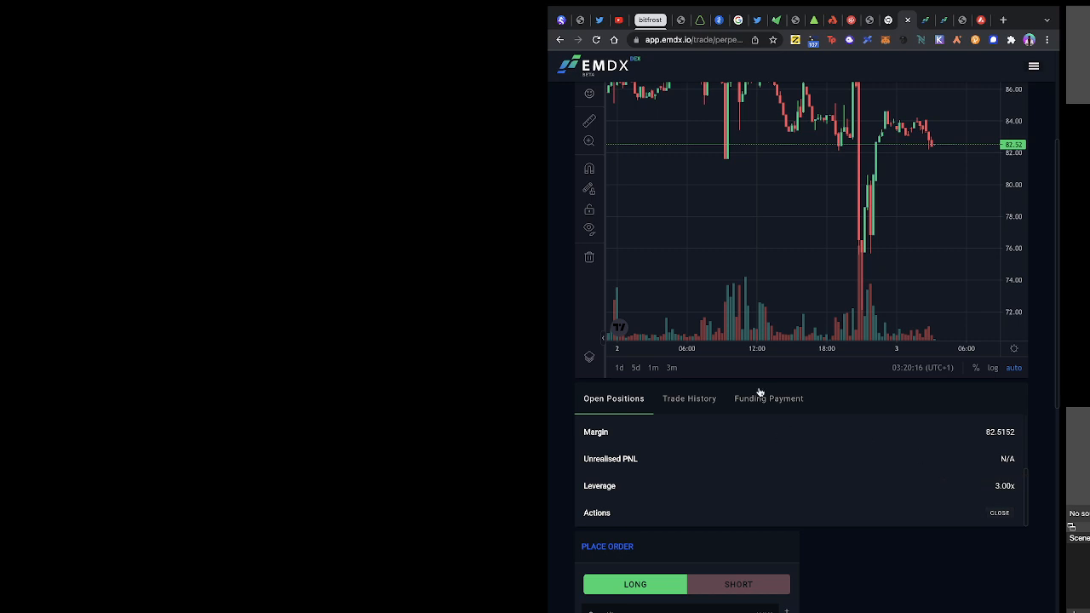
Step: Return to the Markets overview via the EMDX logo
scroll("up", 3)
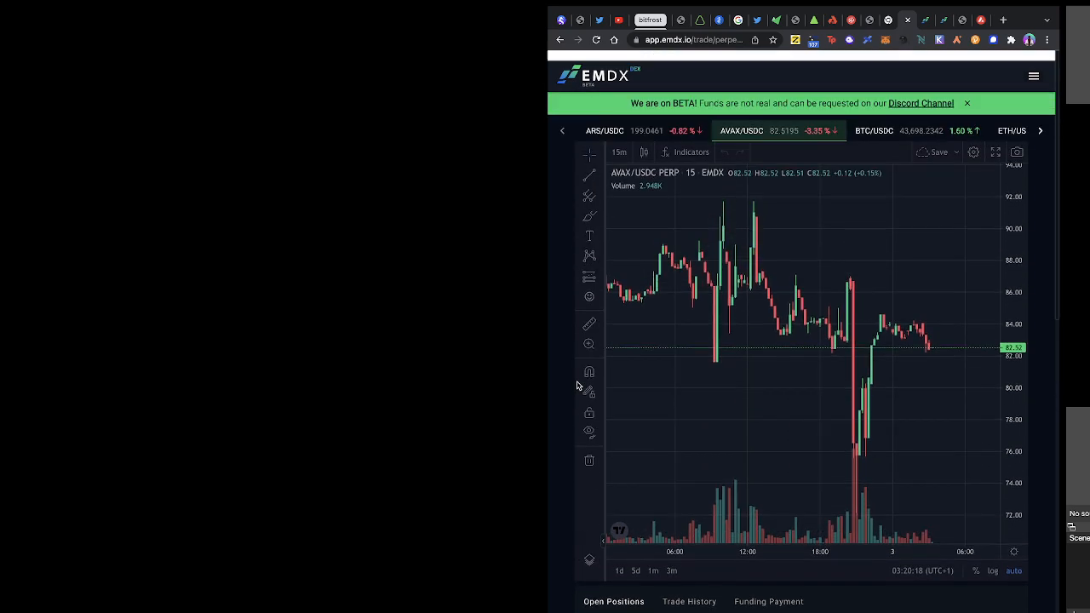
scroll("up", 3)
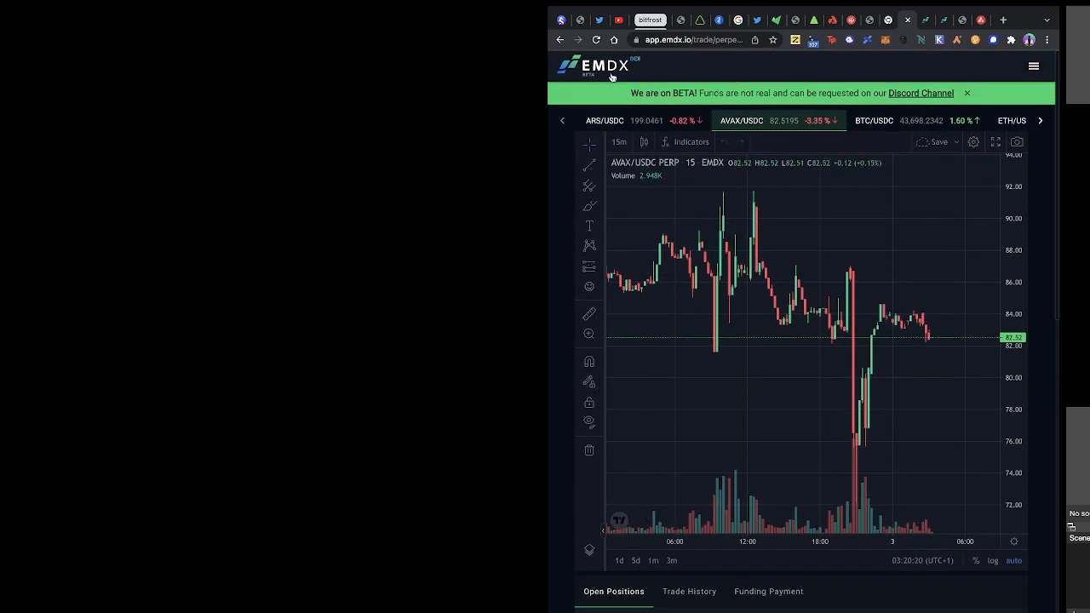
left_click(599, 64)
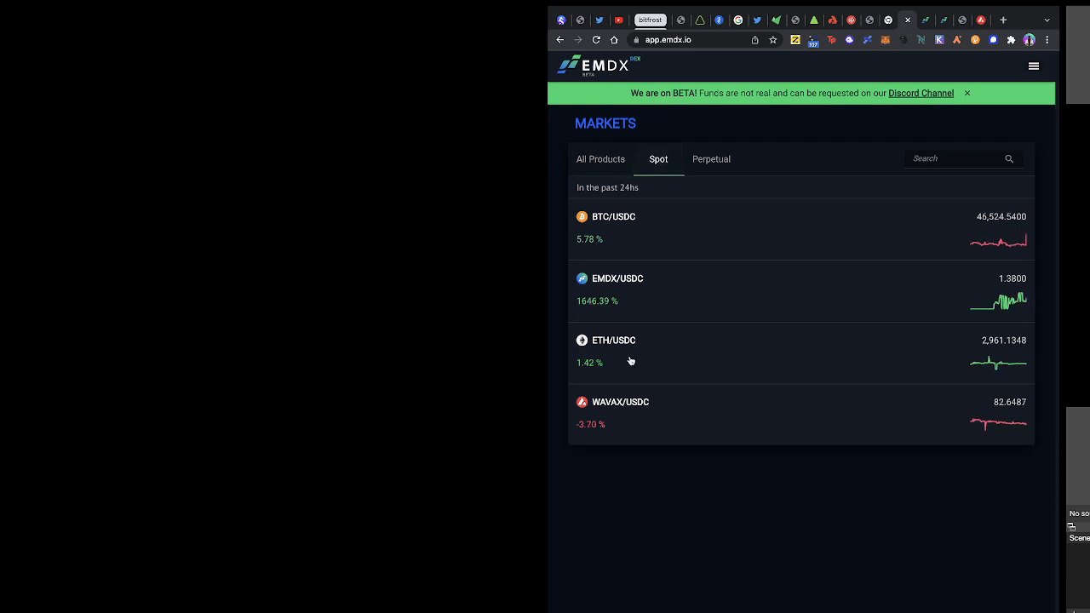
Step: Market-buy 0.4 ETH on ETH/USDC spot, approve in MetaMask and dismiss the success message
left_click(613, 341)
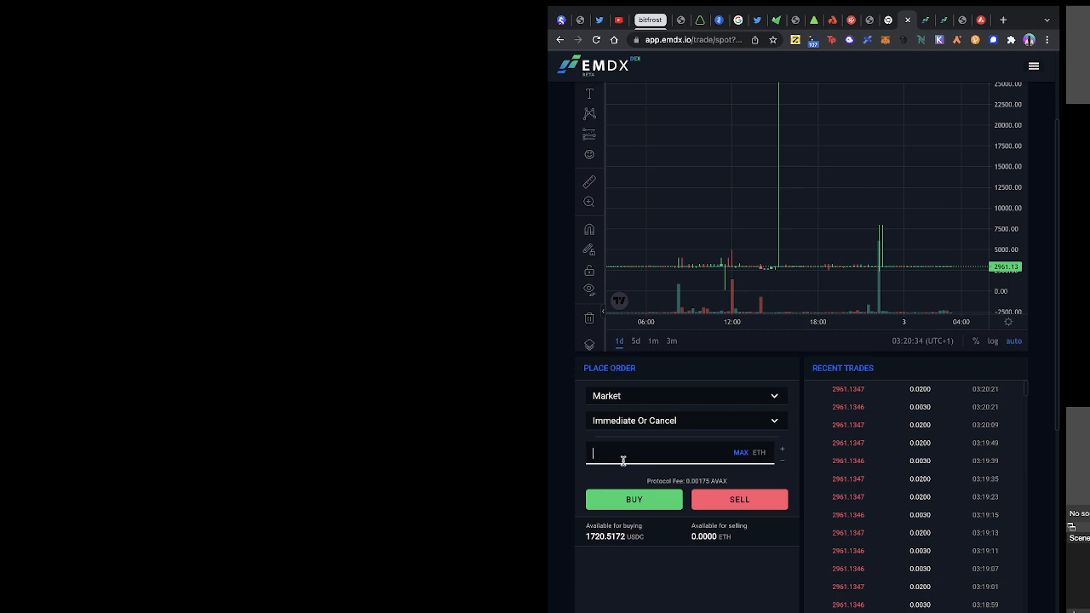
type("0.")
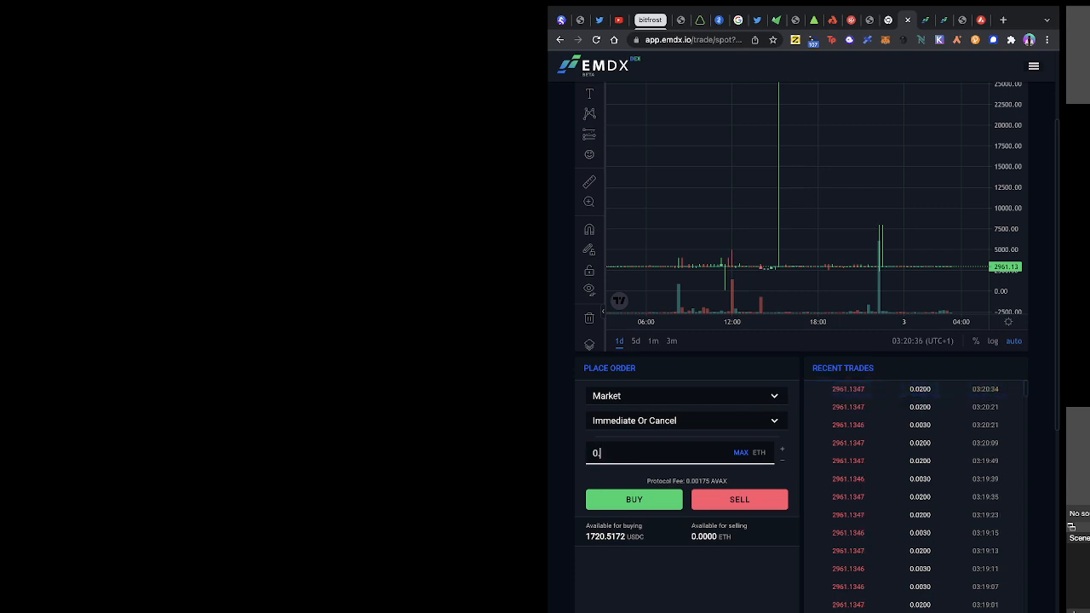
left_click(633, 499)
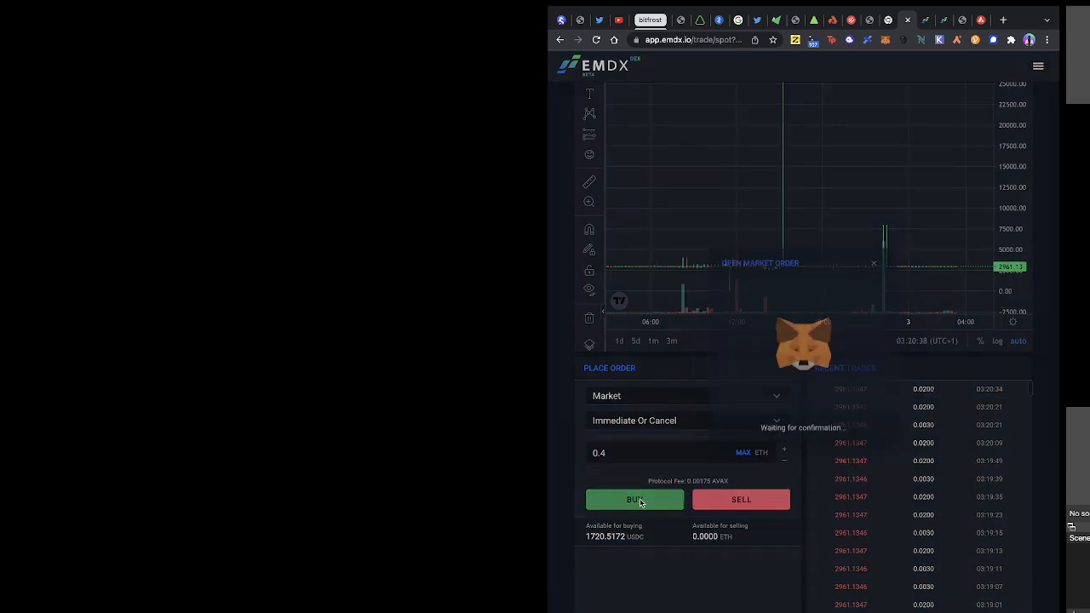
left_click(633, 498)
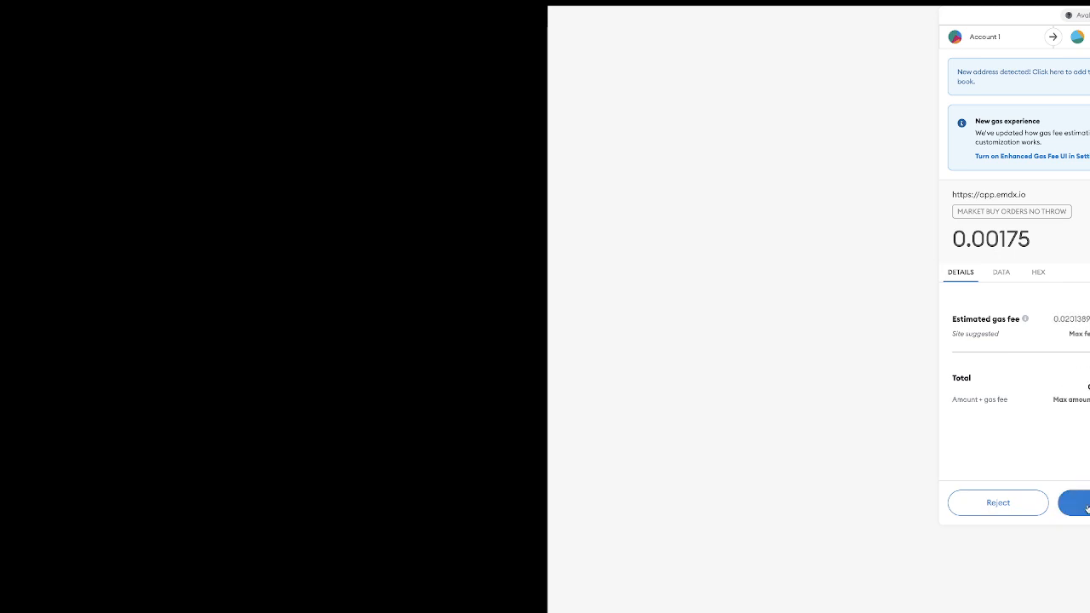
left_click(1076, 502)
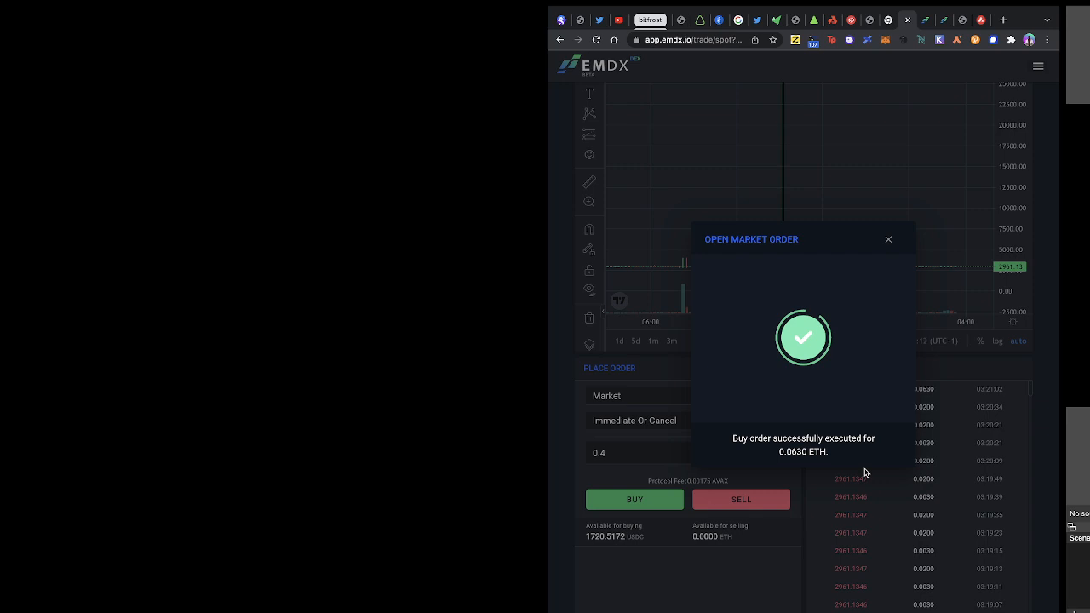
mouse_move(742, 528)
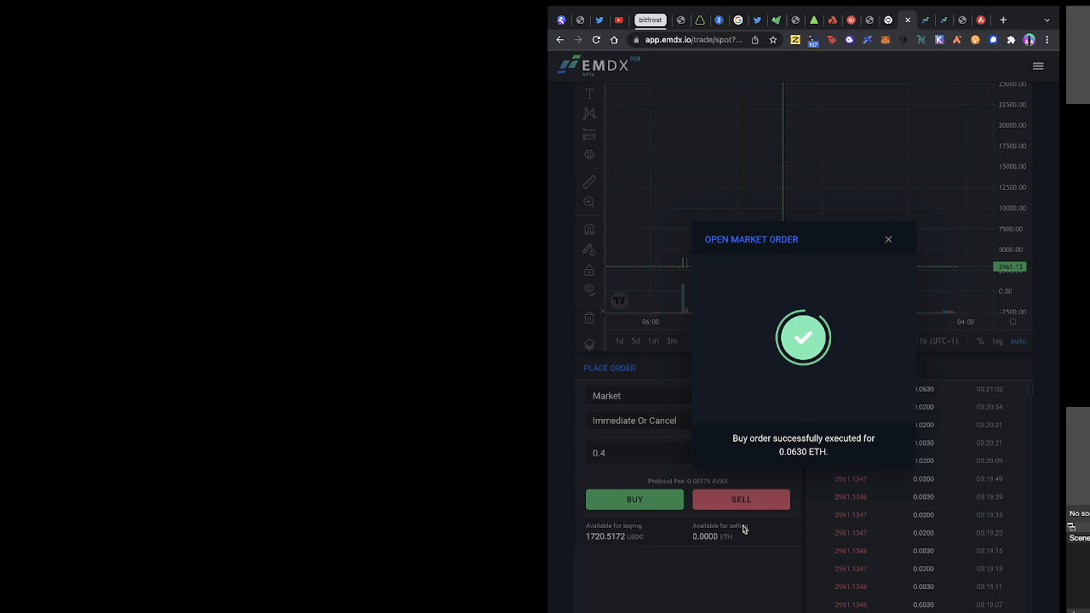
left_click(888, 238)
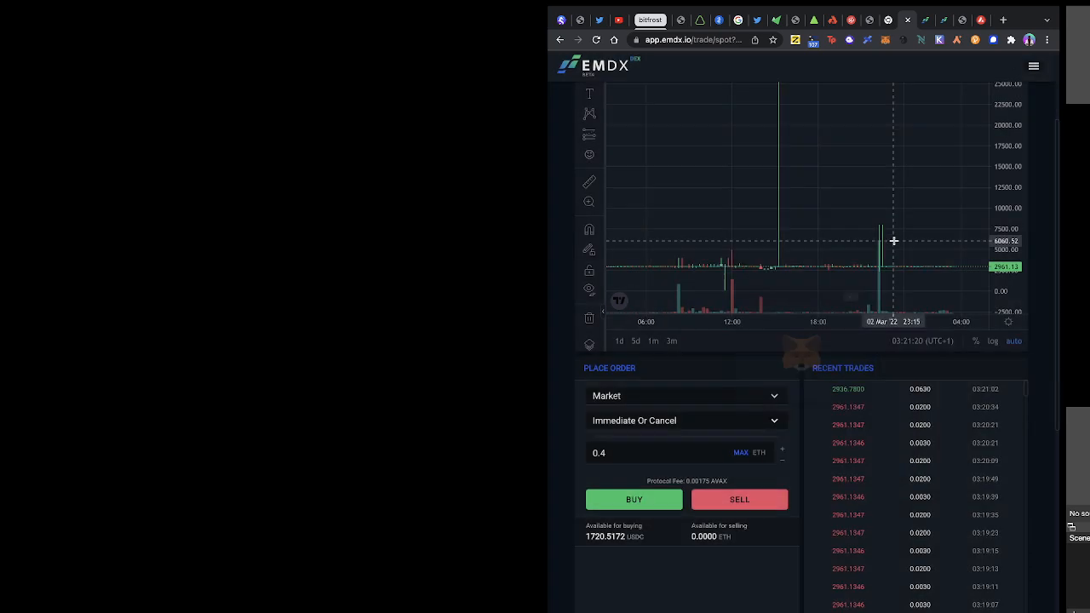
Step: Close the open AVAX/USDC perp position and approve the closing transaction in MetaMask
scroll("down", 3)
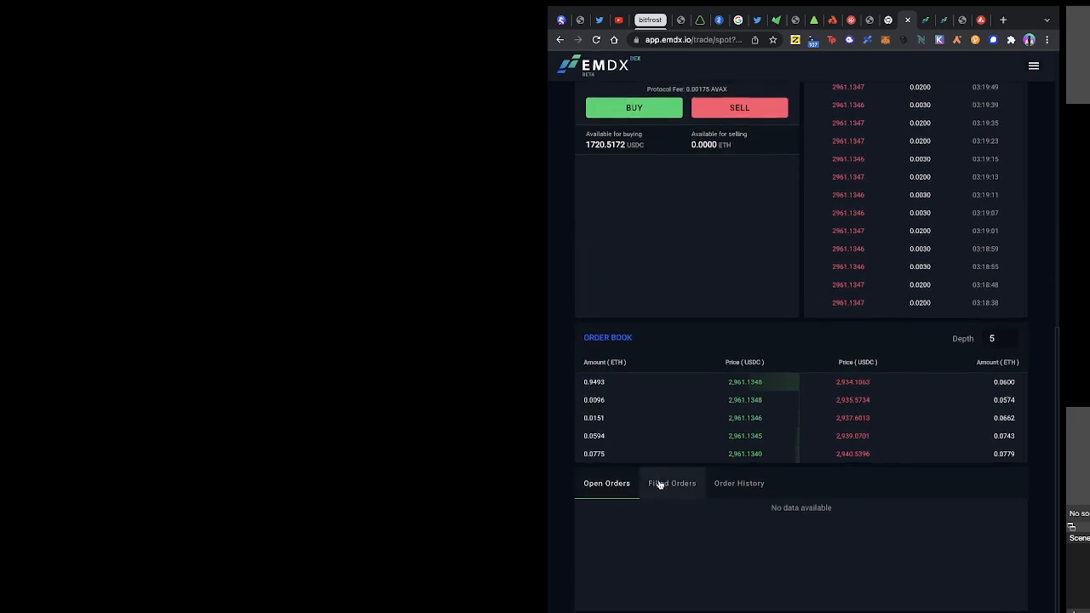
scroll("up", 3)
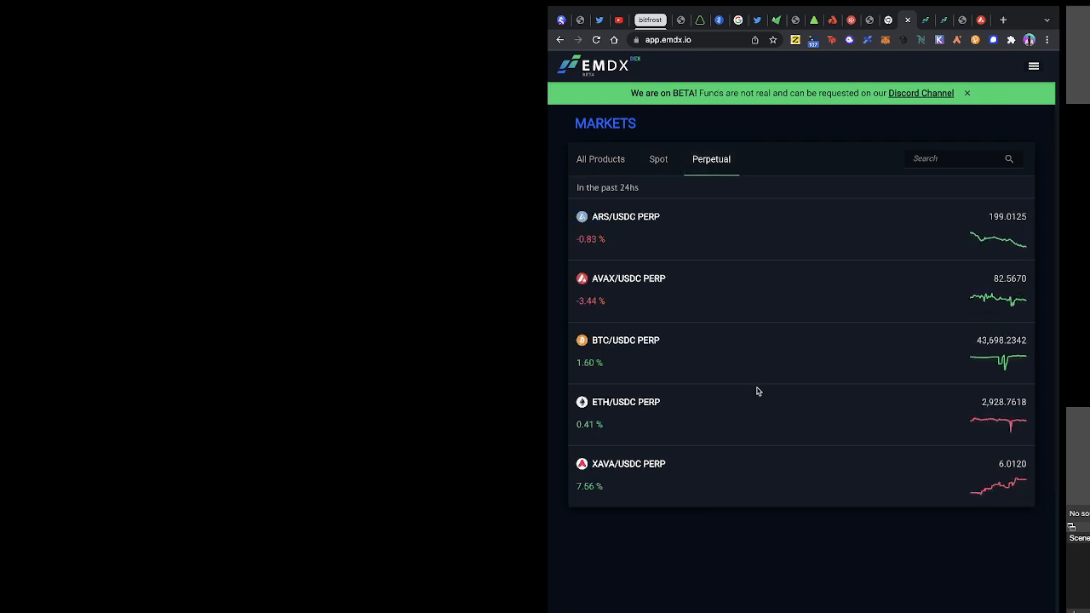
mouse_move(586, 392)
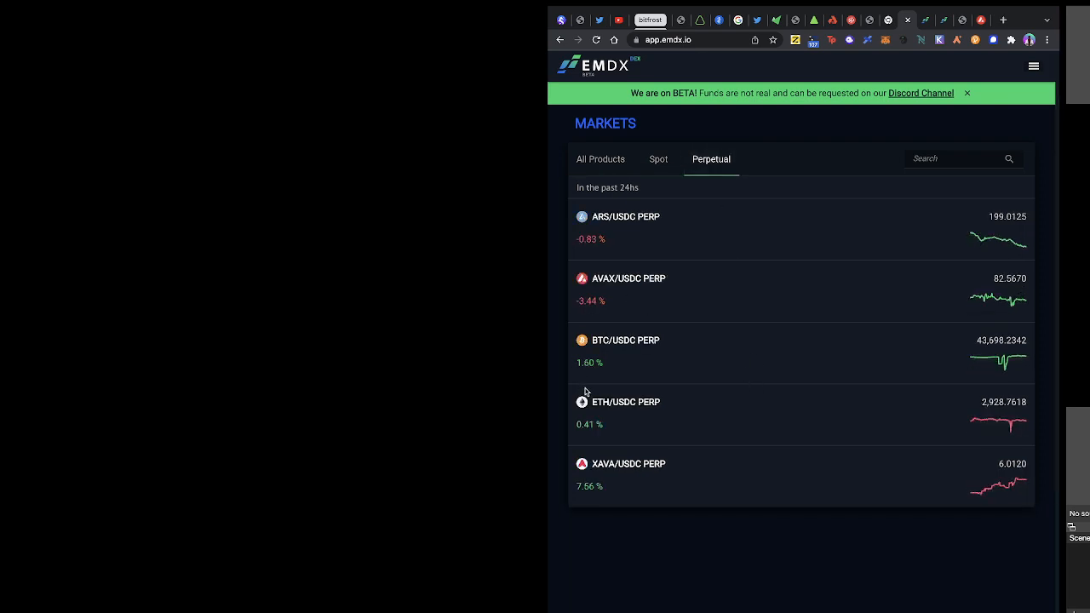
mouse_move(611, 293)
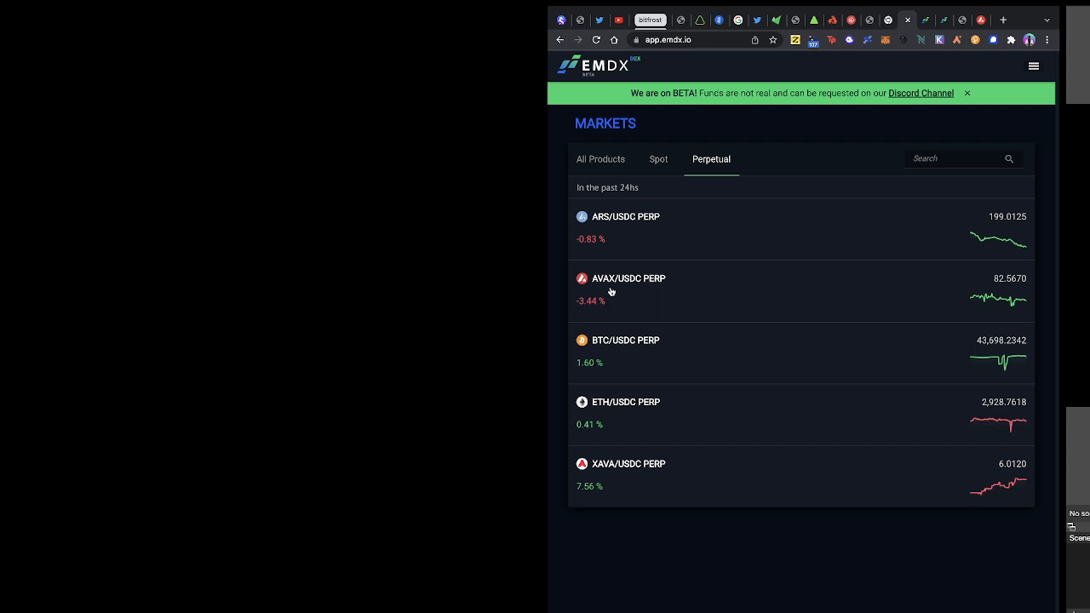
left_click(627, 279)
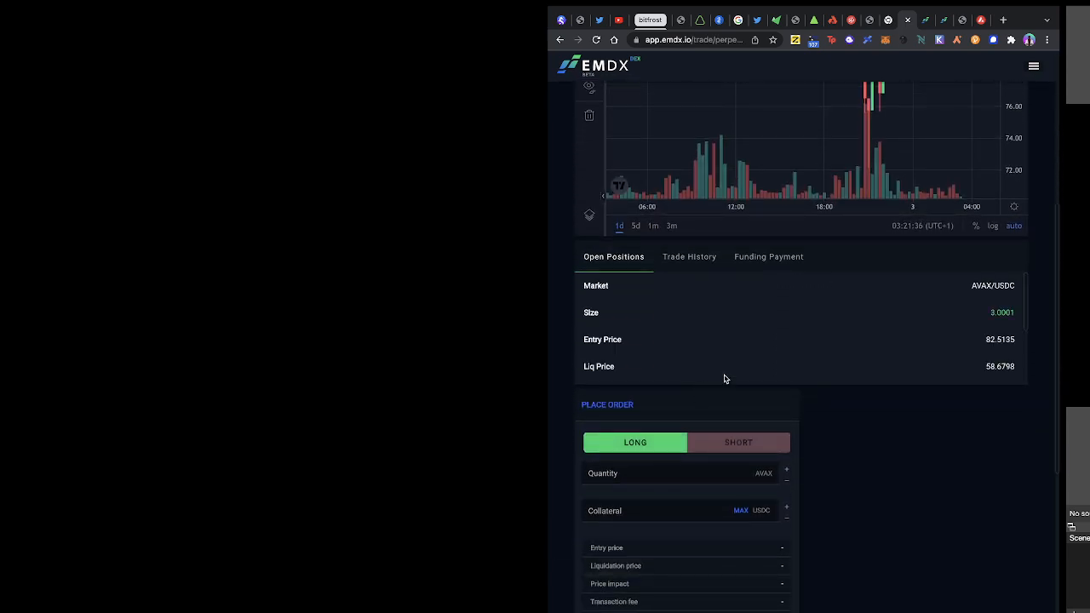
scroll("down", 3)
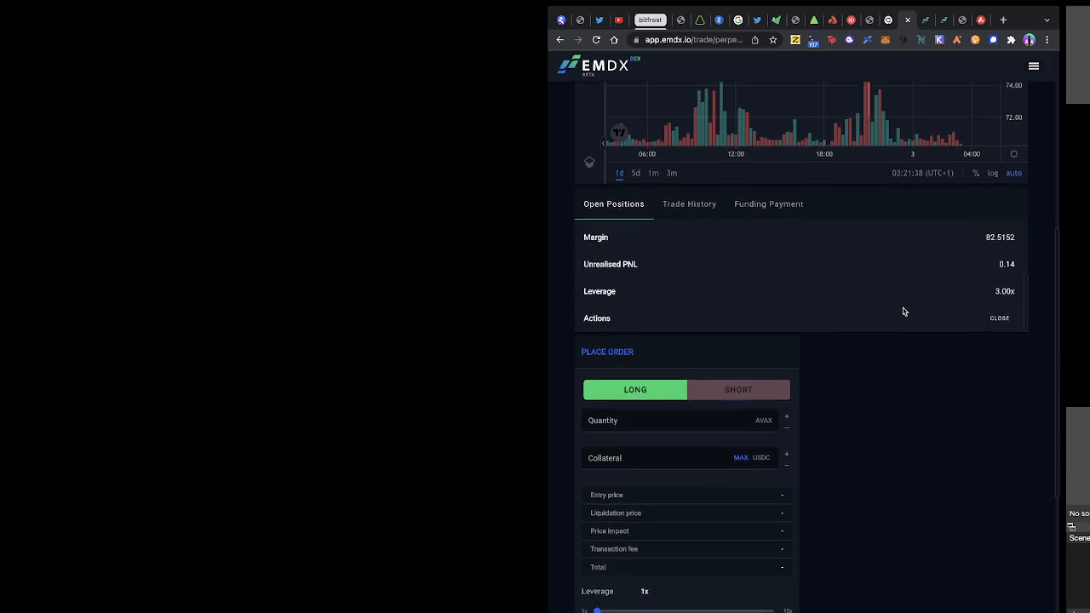
left_click(998, 318)
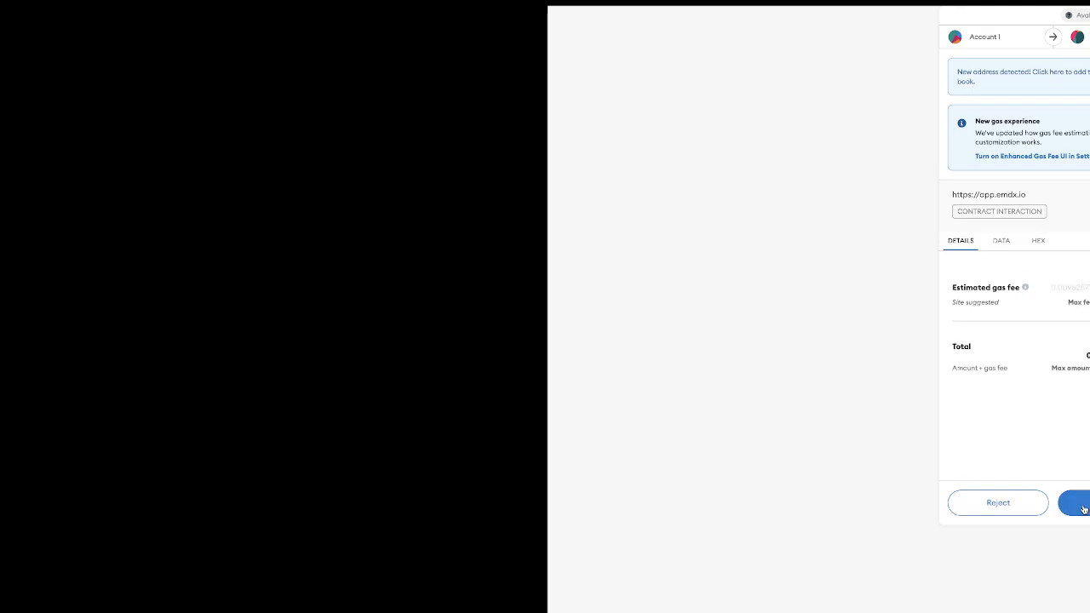
left_click(1075, 502)
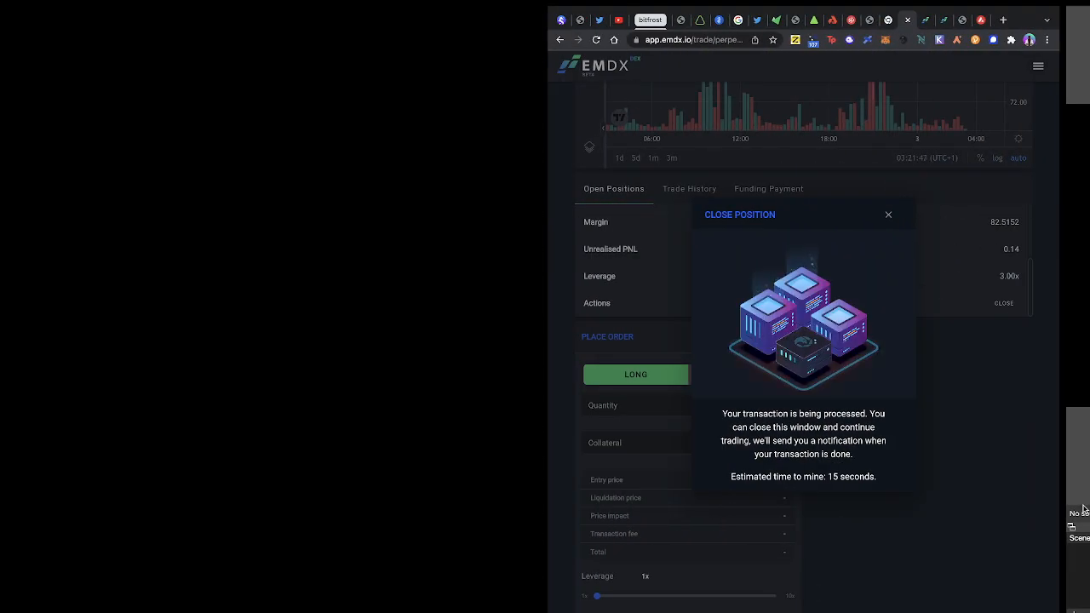
mouse_move(980, 487)
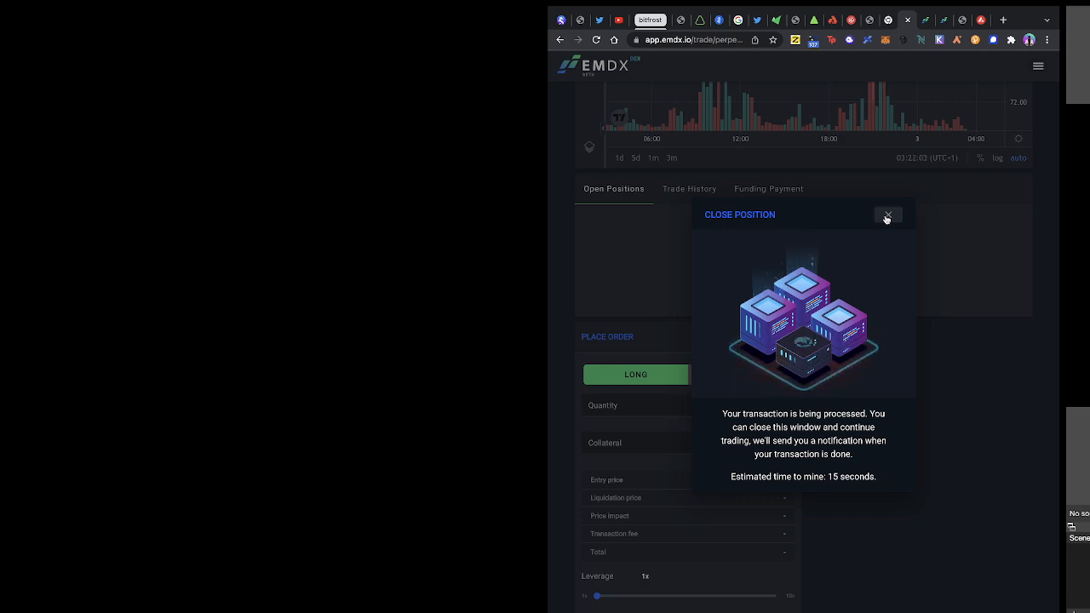
Step: Dismiss the transaction notice, returning to the airdrop form flagging the wallet as ineligible
left_click(887, 215)
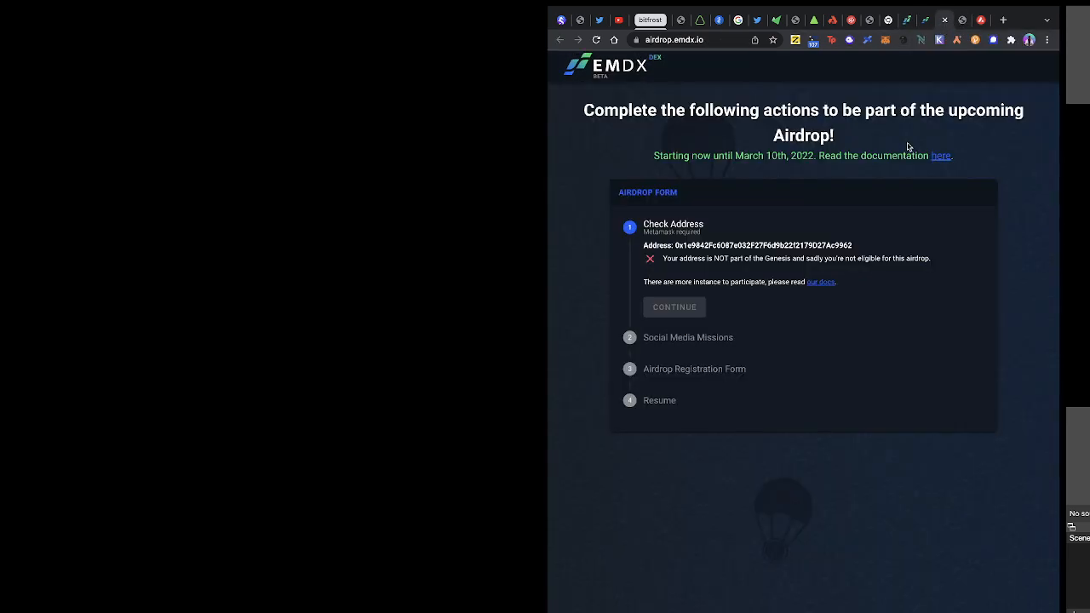
mouse_move(733, 211)
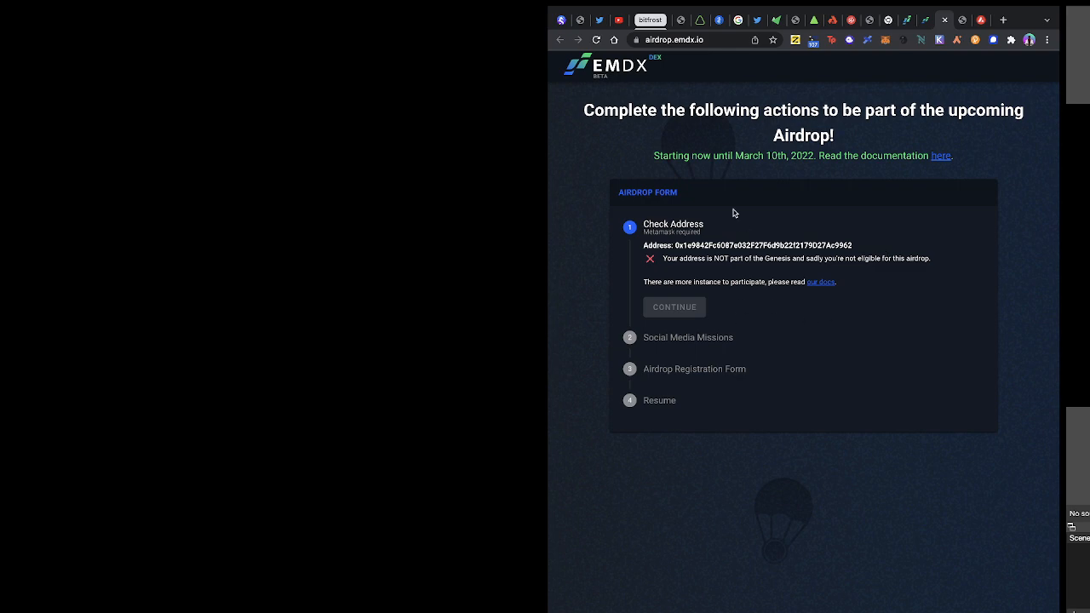
mouse_move(909, 66)
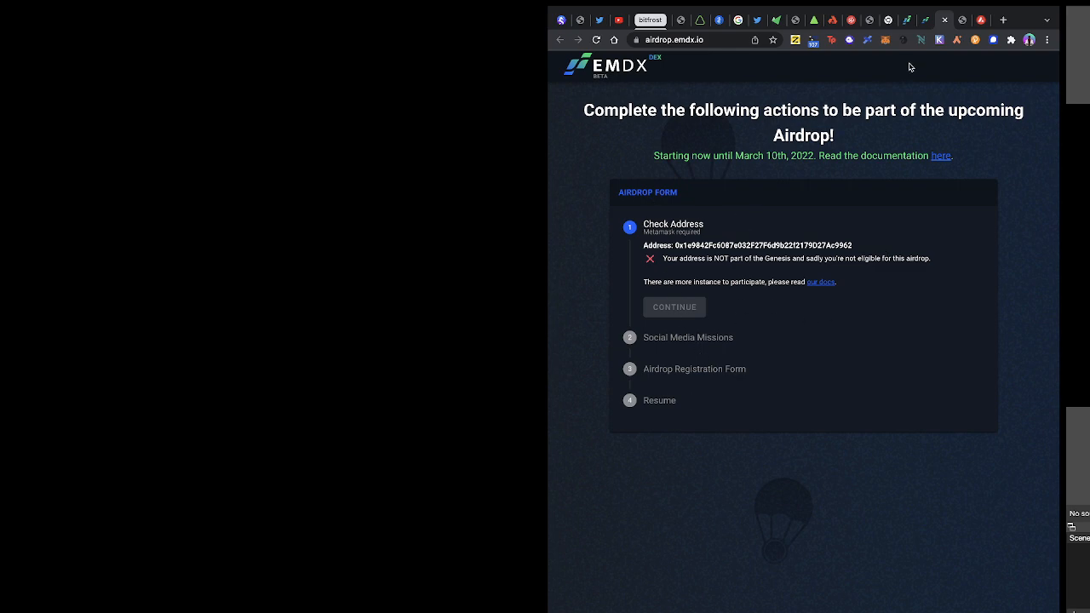
mouse_move(730, 388)
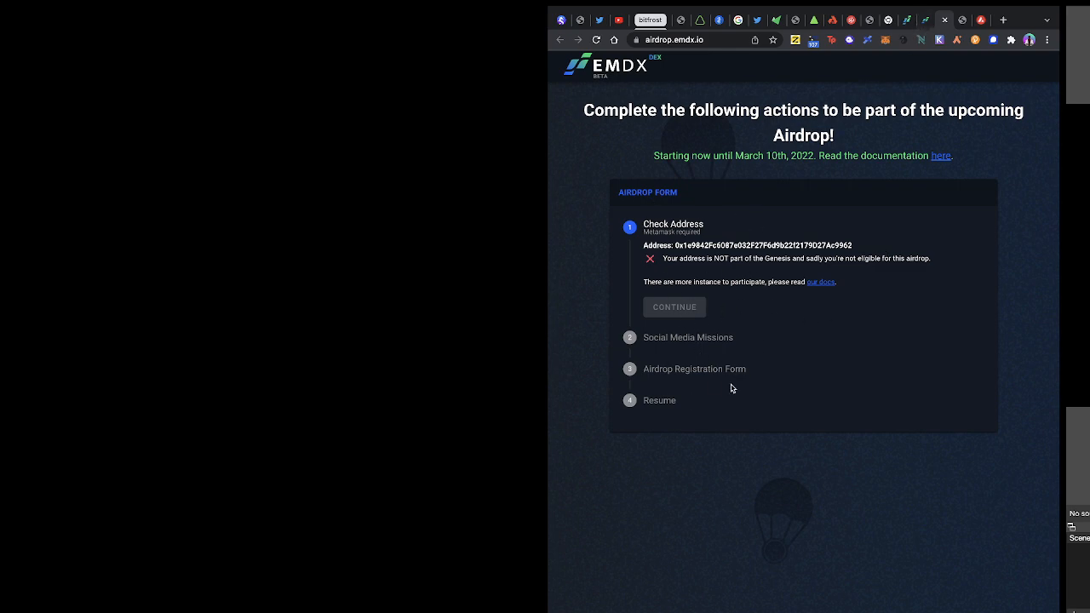
mouse_move(698, 361)
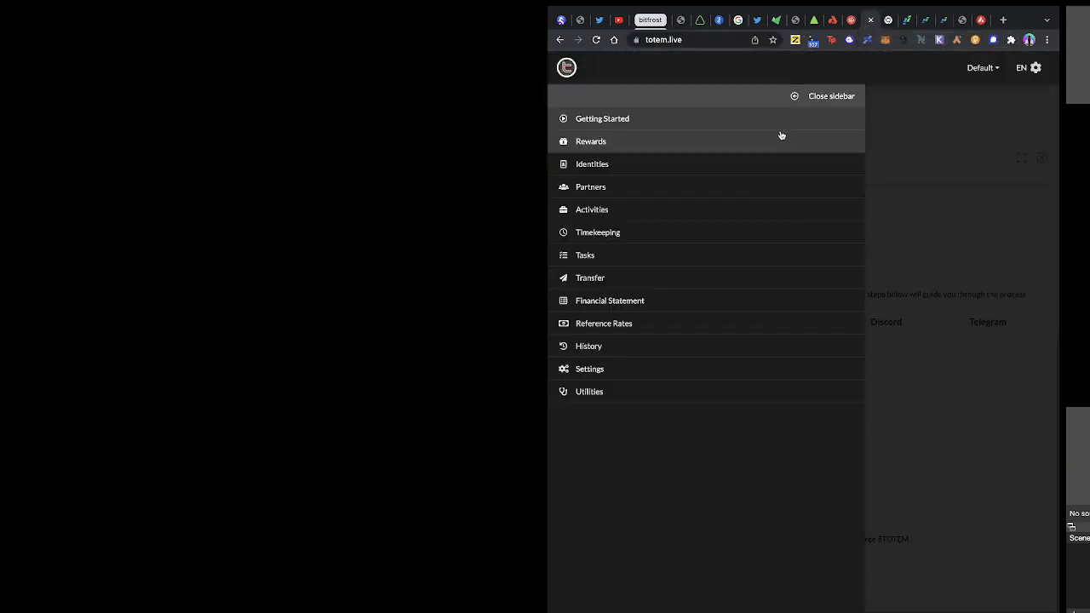
mouse_move(922, 202)
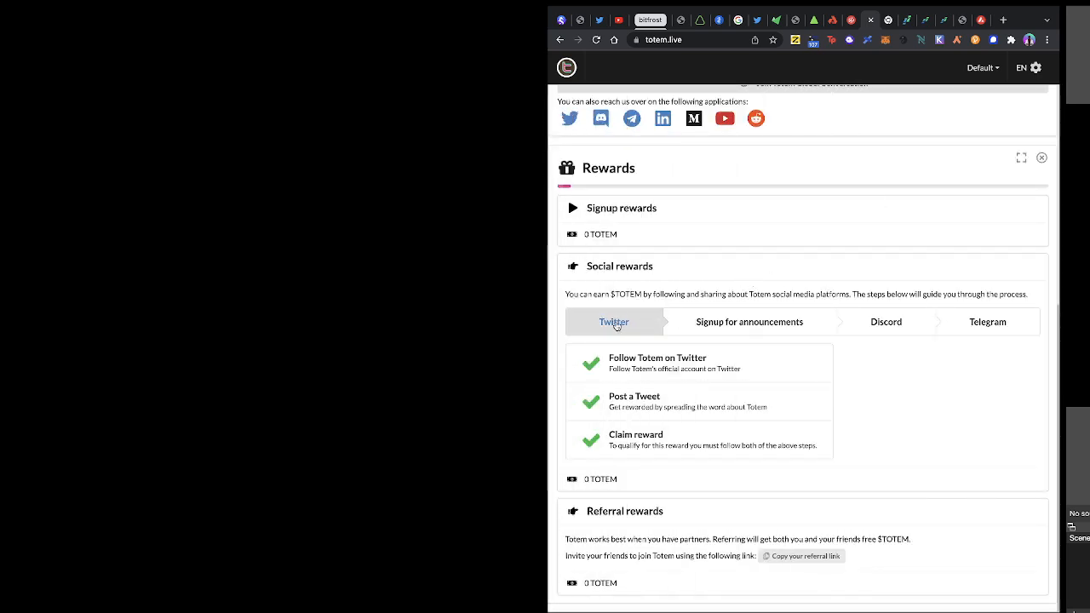
mouse_move(657, 402)
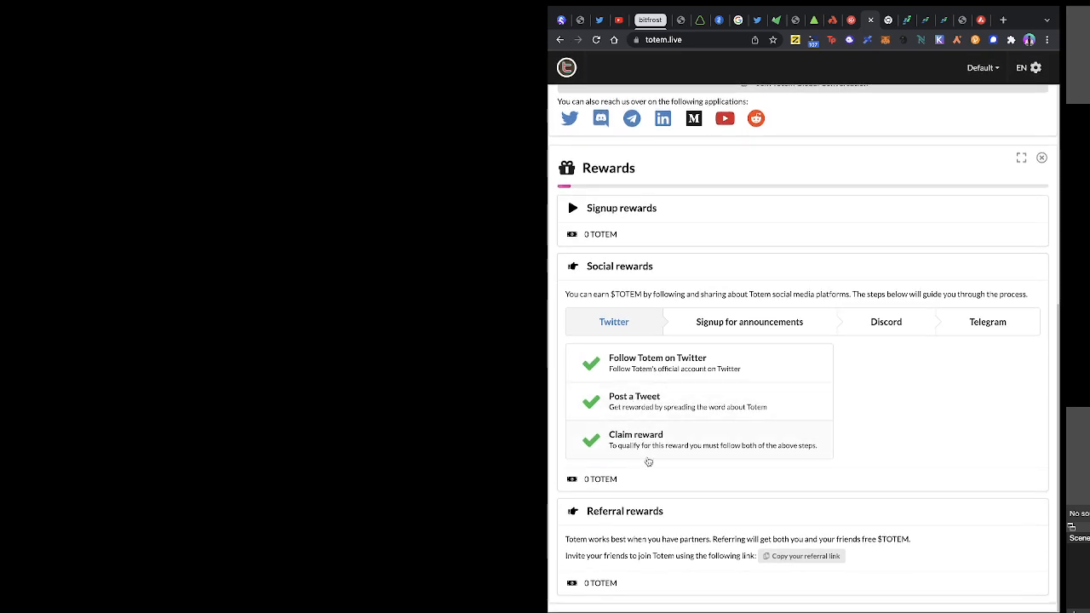
mouse_move(671, 320)
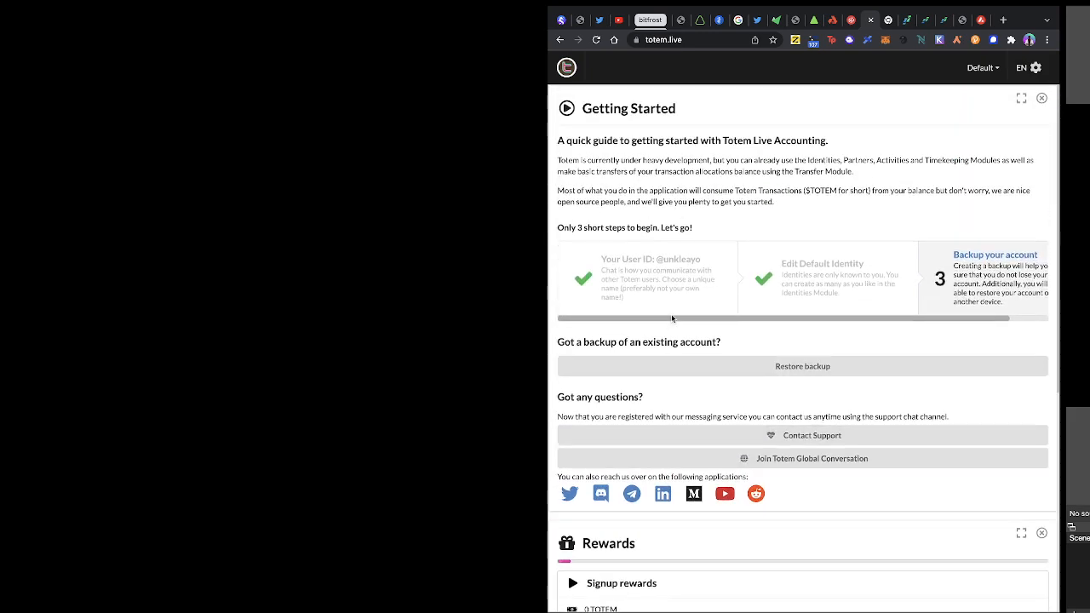
mouse_move(848, 38)
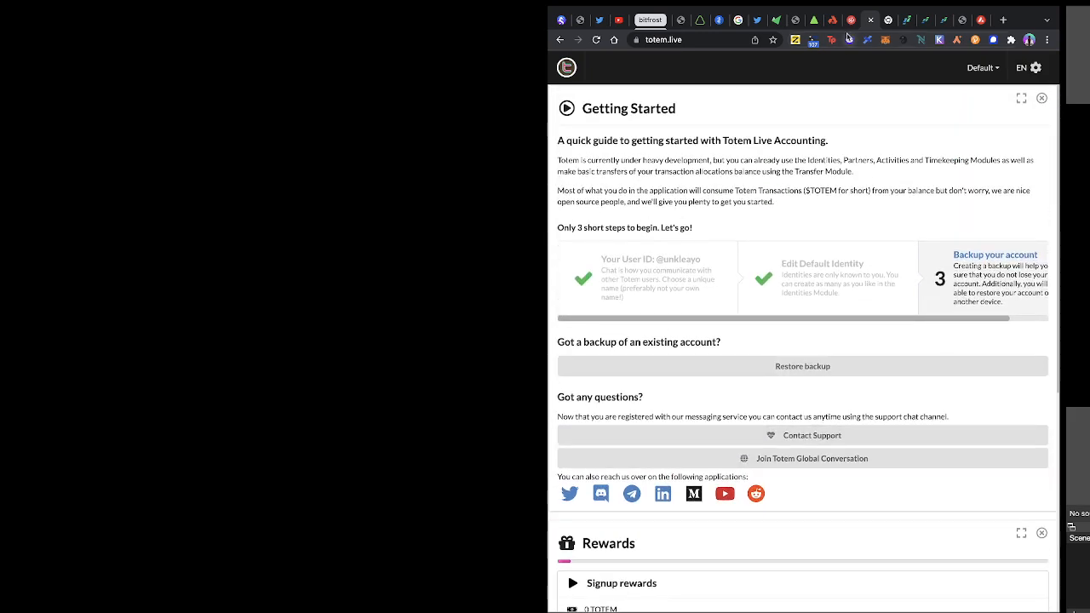
mouse_move(831, 20)
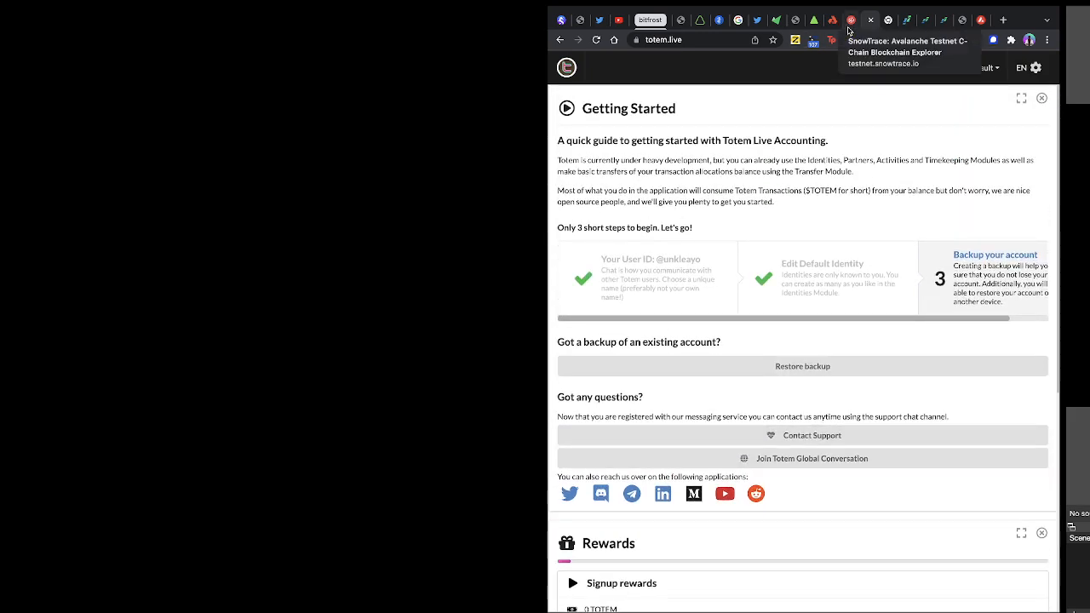
Step: Switch to the SnowTrace Avalanche C-Chain testnet explorer showing latest blocks and transactions
left_click(852, 21)
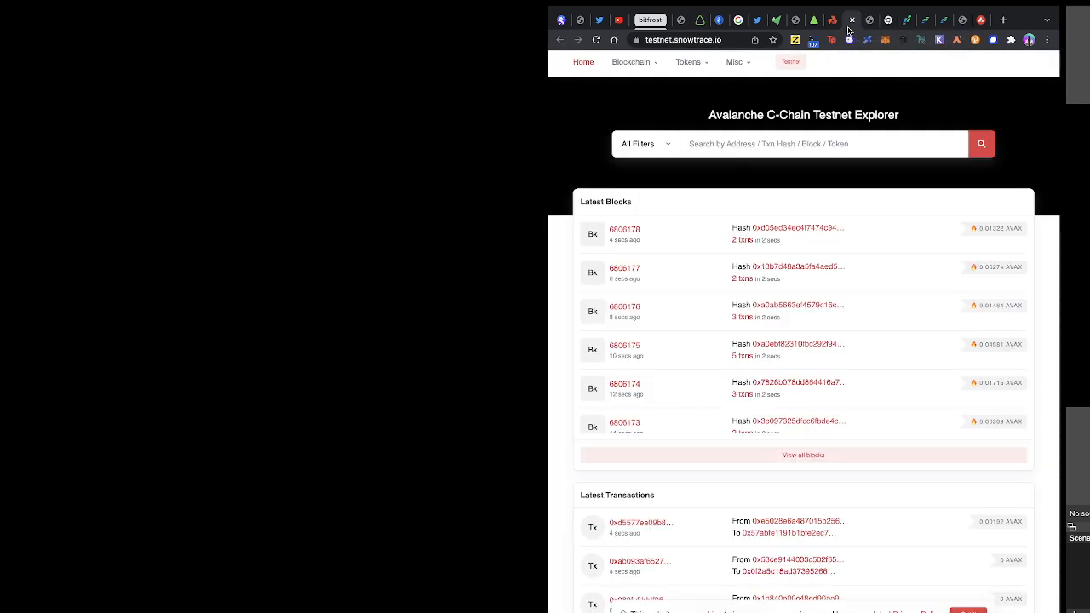
left_click(832, 20)
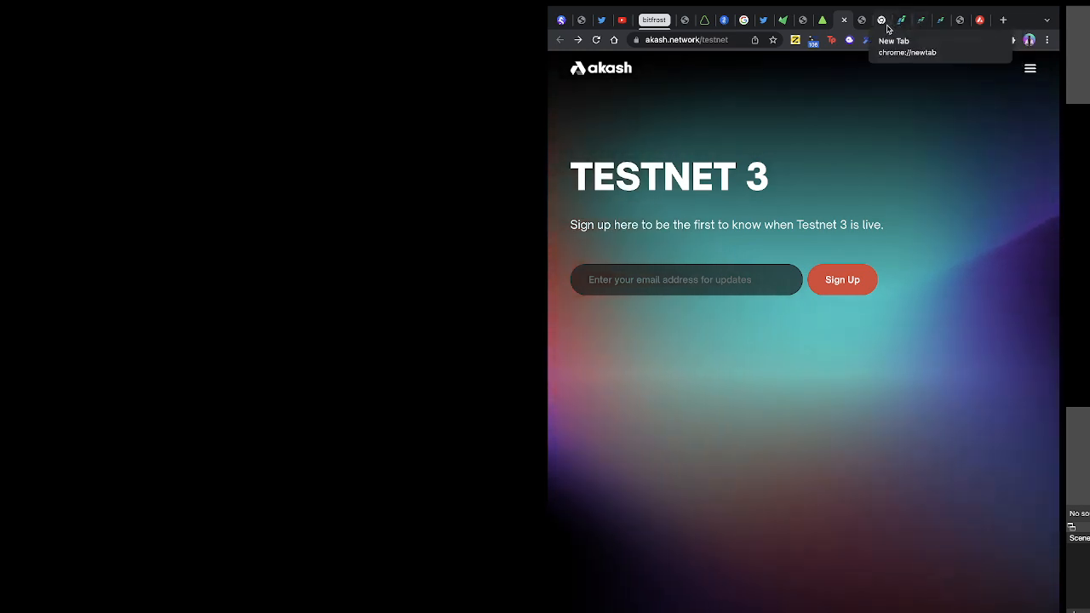
mouse_move(783, 80)
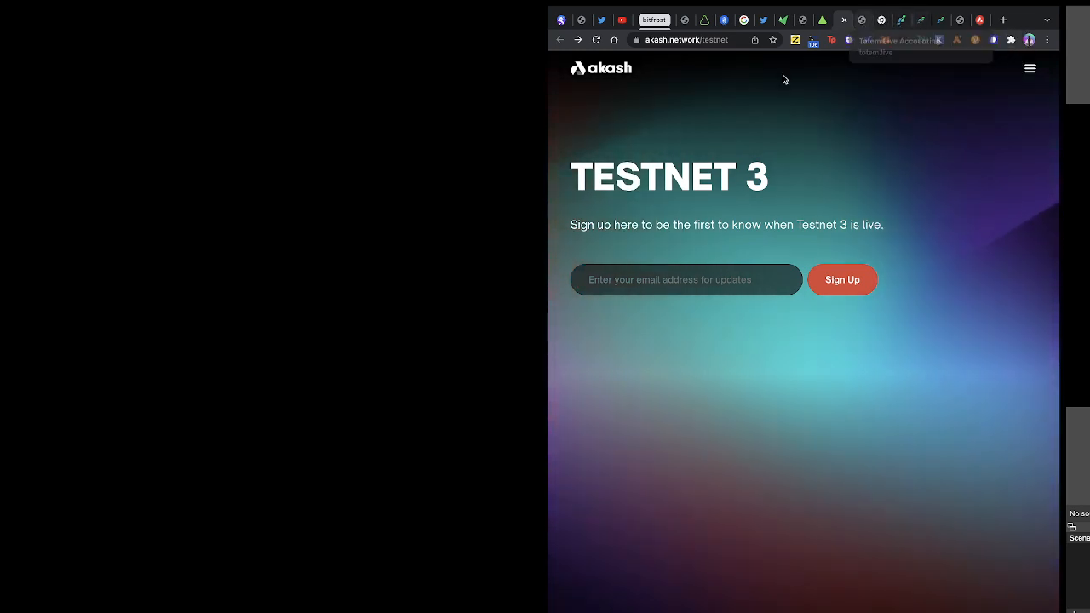